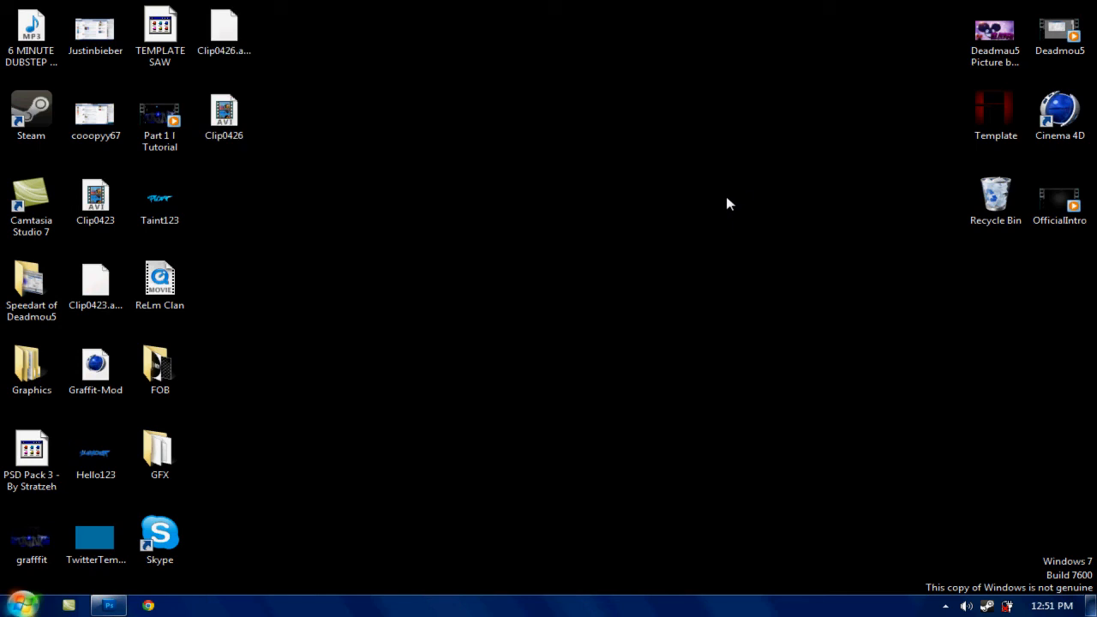
mouse_move(730, 209)
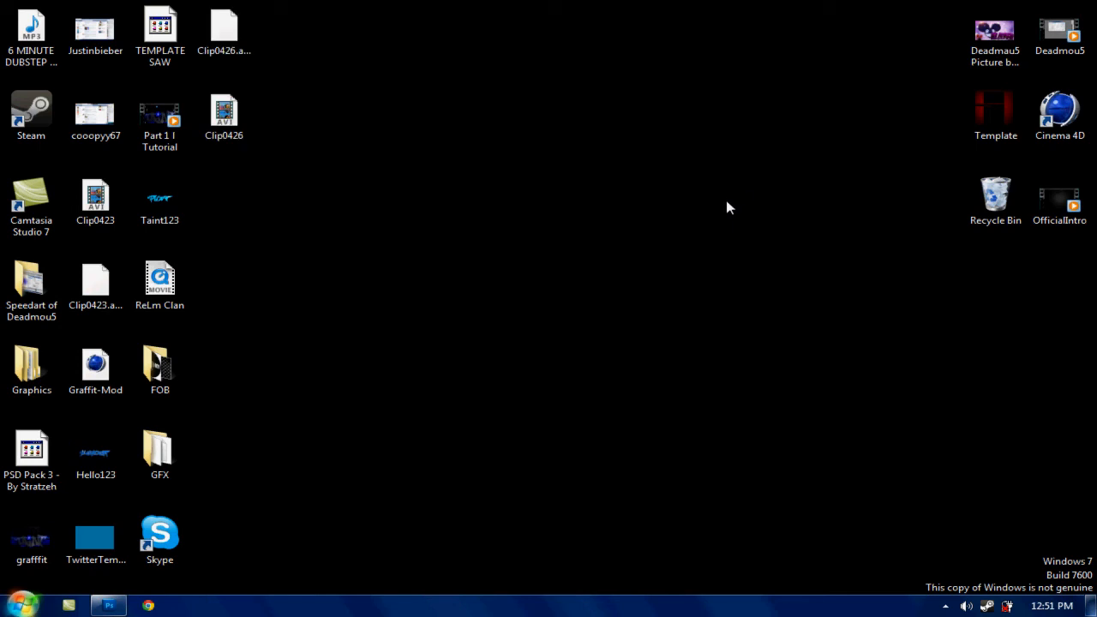
mouse_move(411, 363)
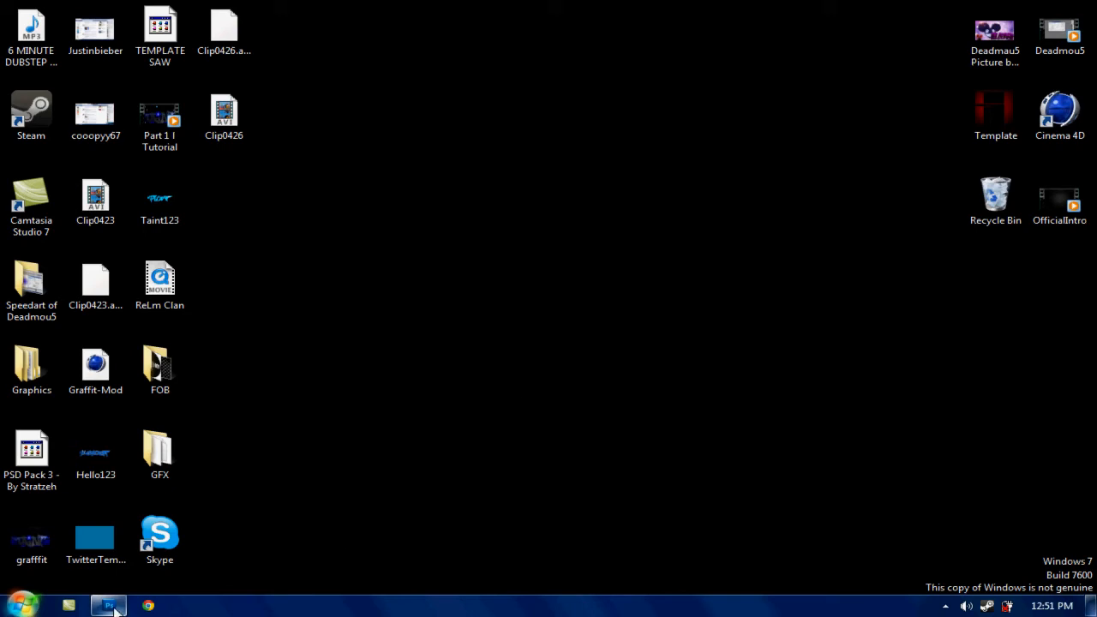
Step: Create a new white 1280 by 720 pixel document named 'Tut'
click(107, 607)
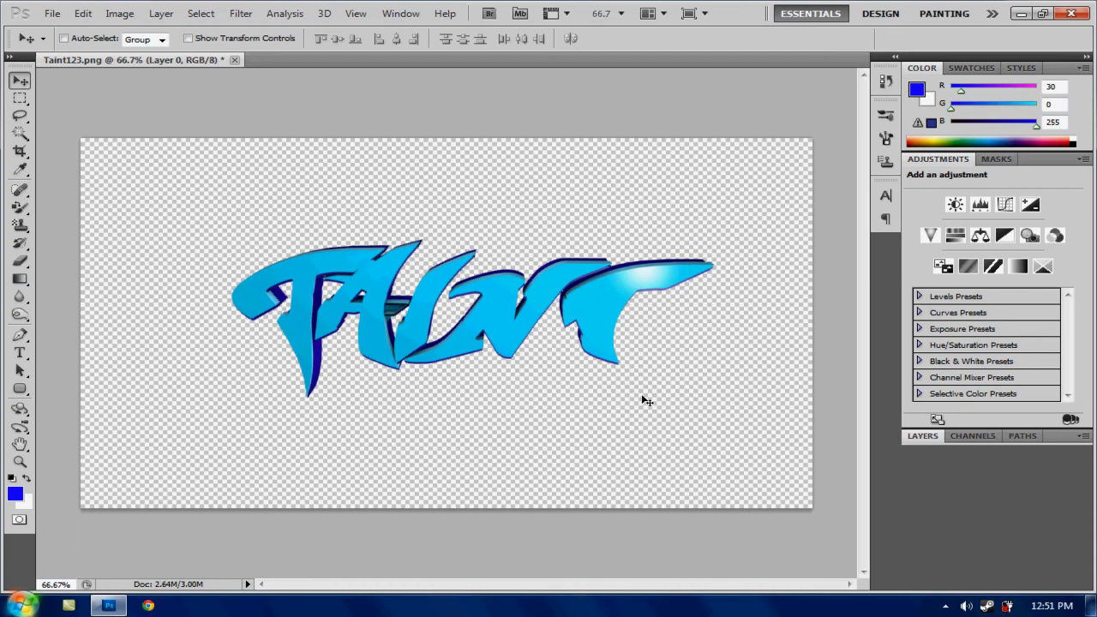
mouse_move(685, 323)
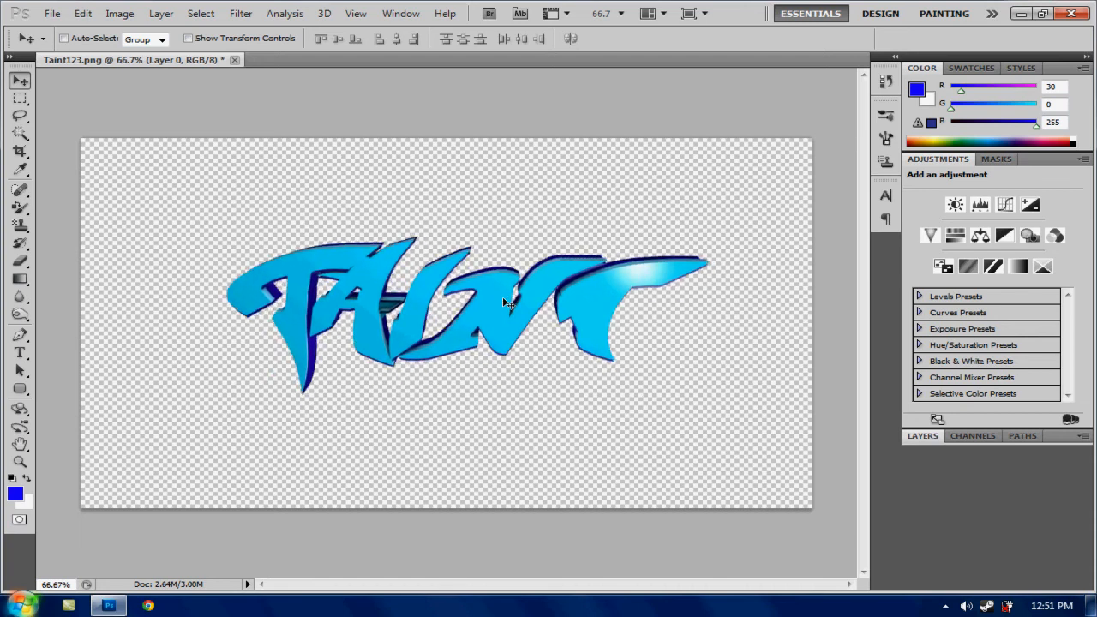
mouse_move(37, 7)
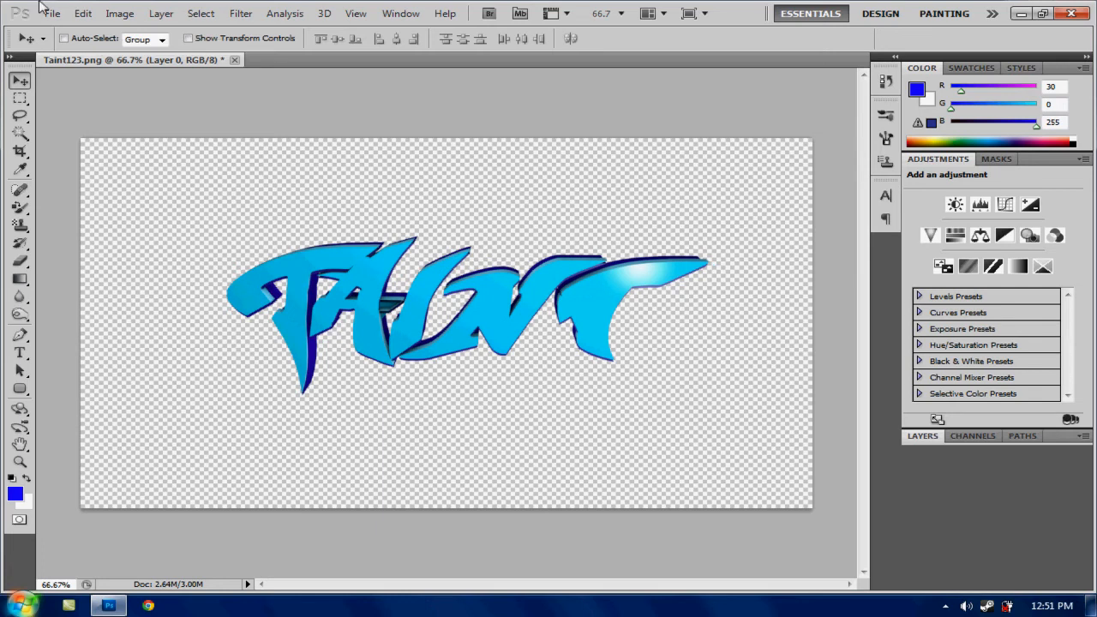
mouse_move(676, 190)
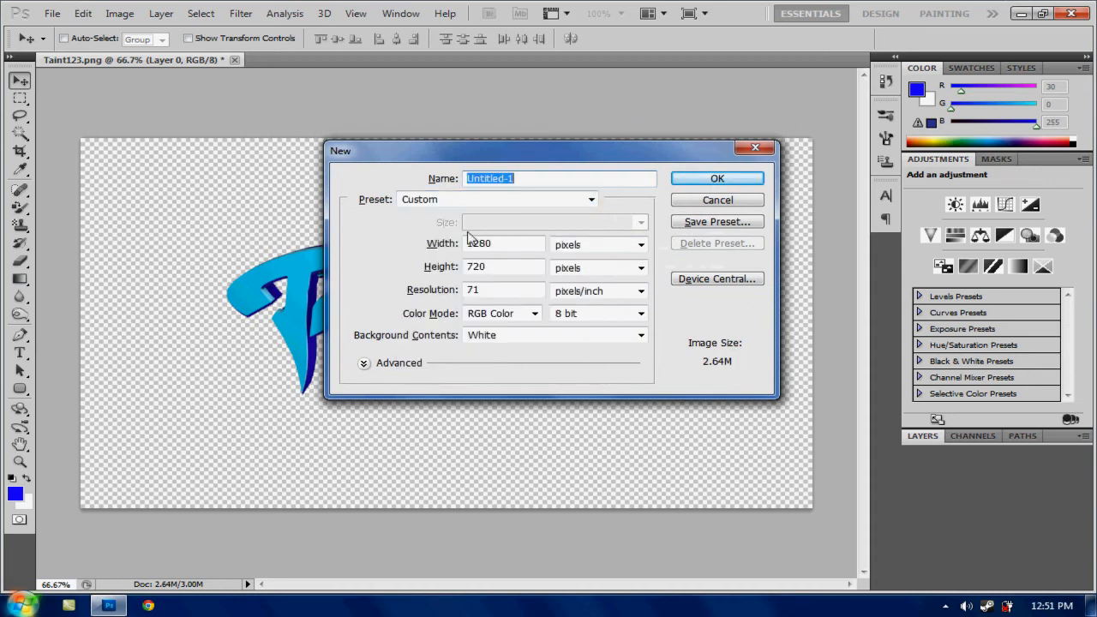
click(504, 244)
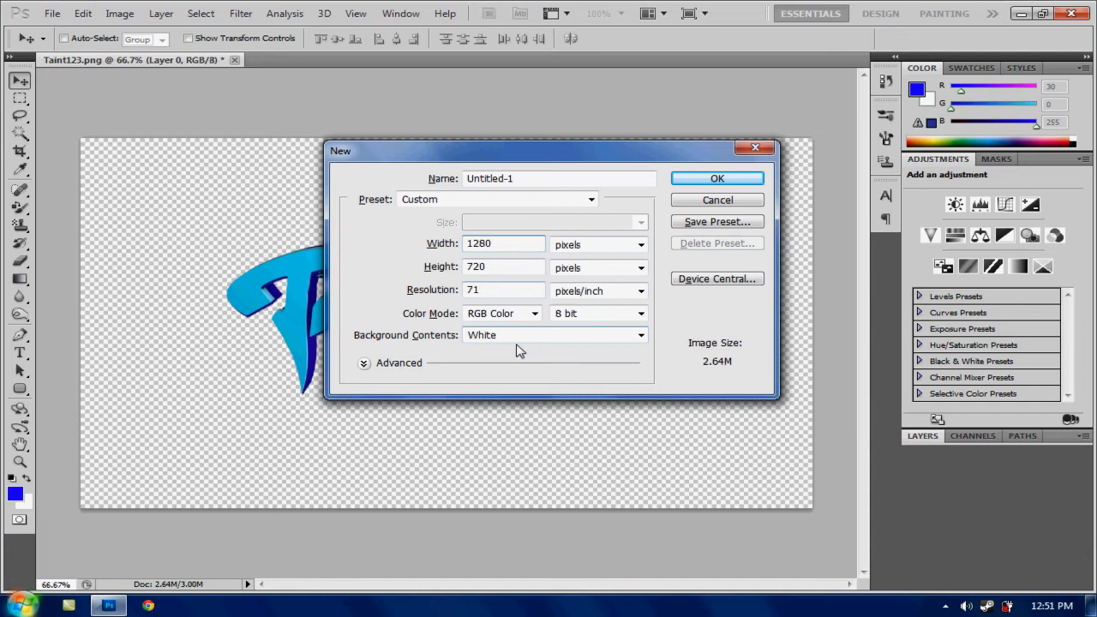
drag(549, 150, 631, 135)
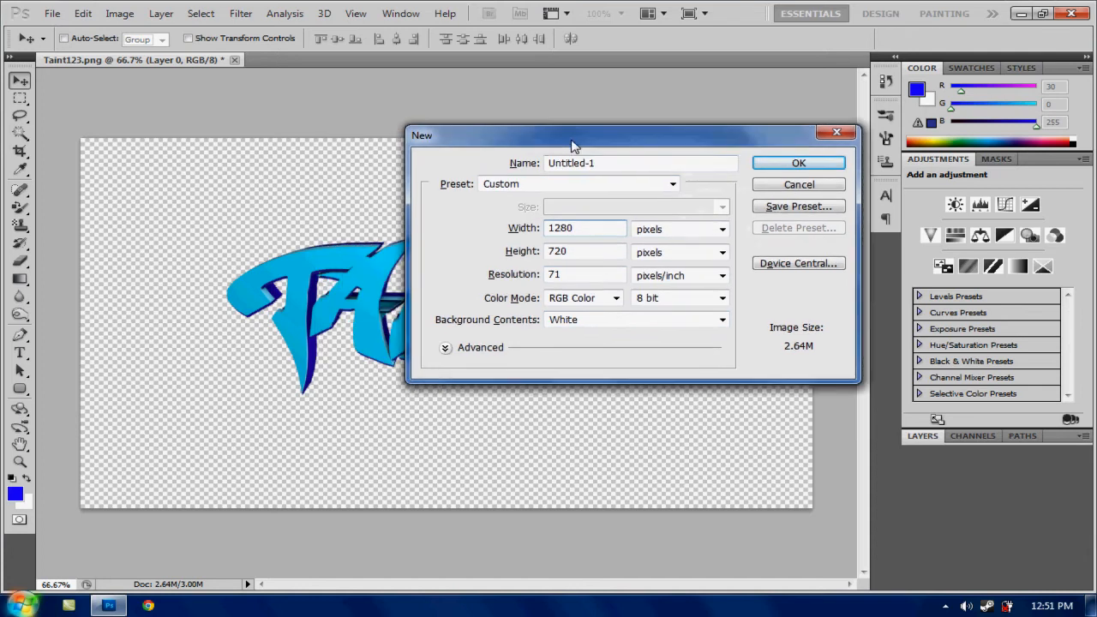
mouse_move(707, 332)
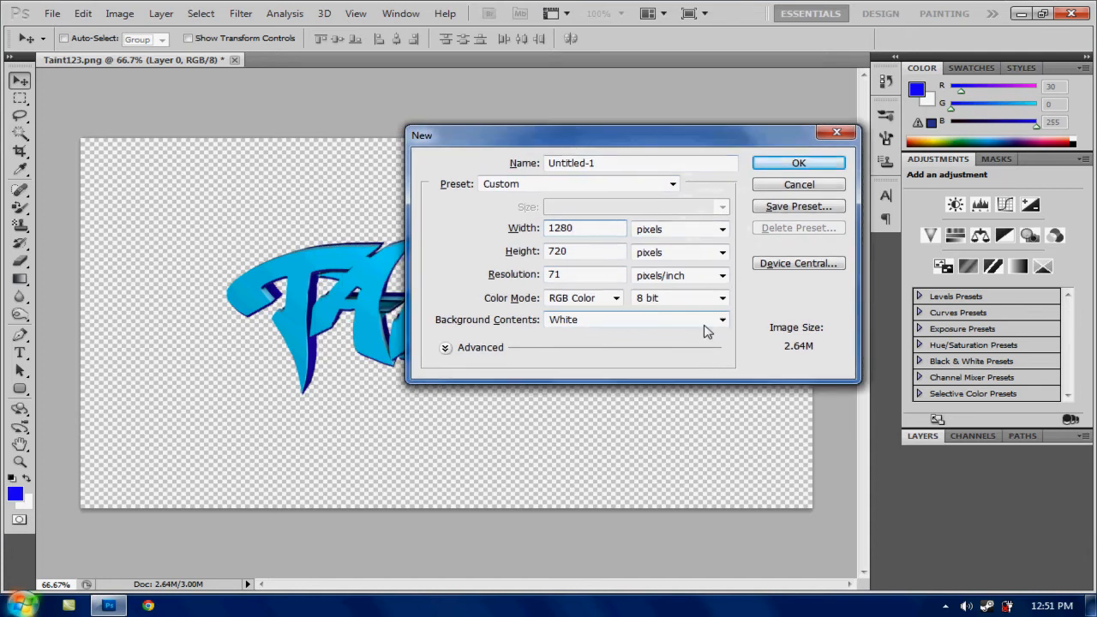
mouse_move(713, 327)
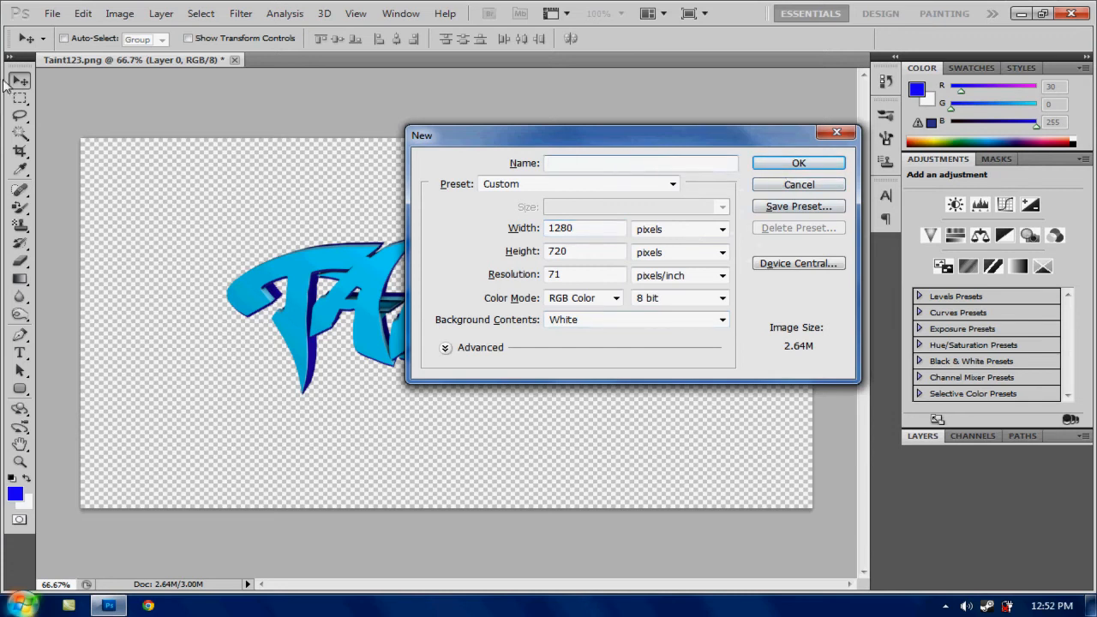
text(Tut)
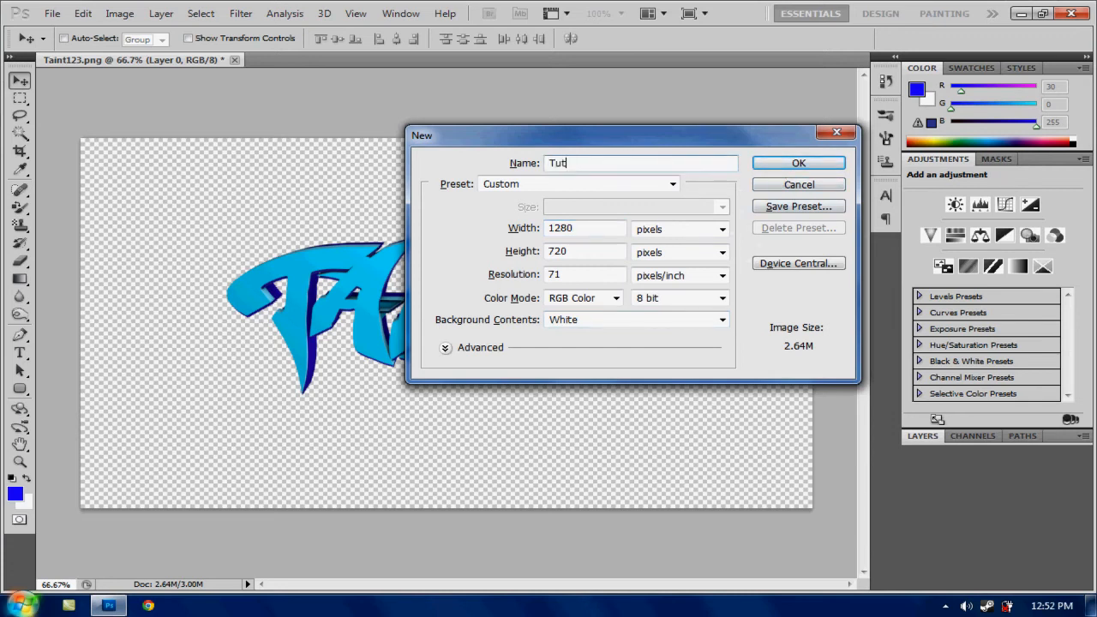
click(799, 162)
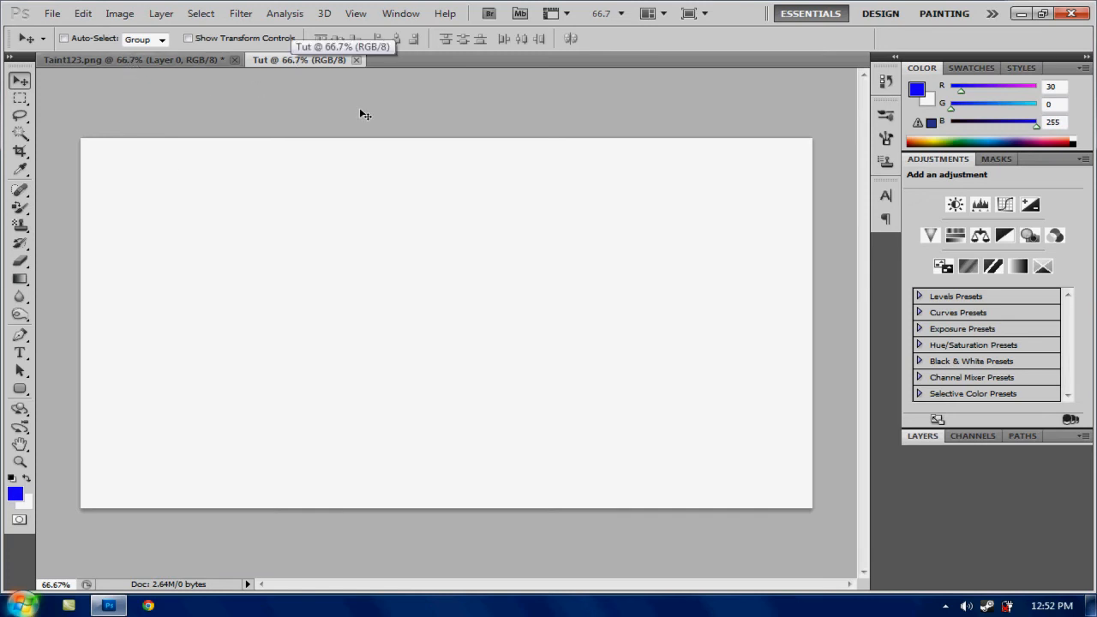
Step: Browse the Open dialog from GFX into the Textures folder of grunge images
click(52, 13)
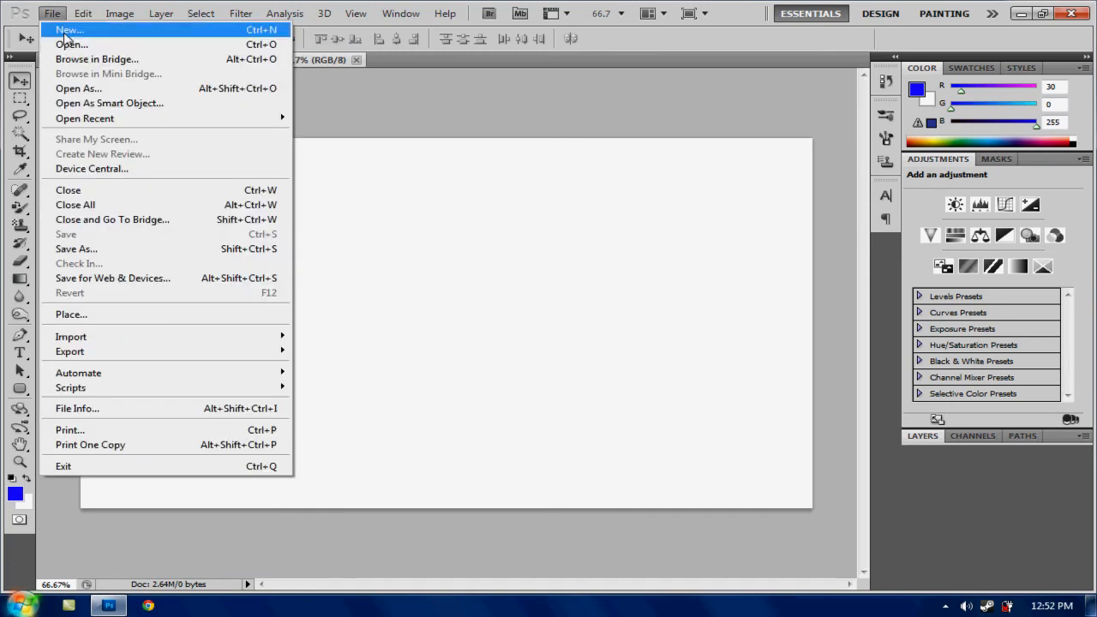
click(70, 45)
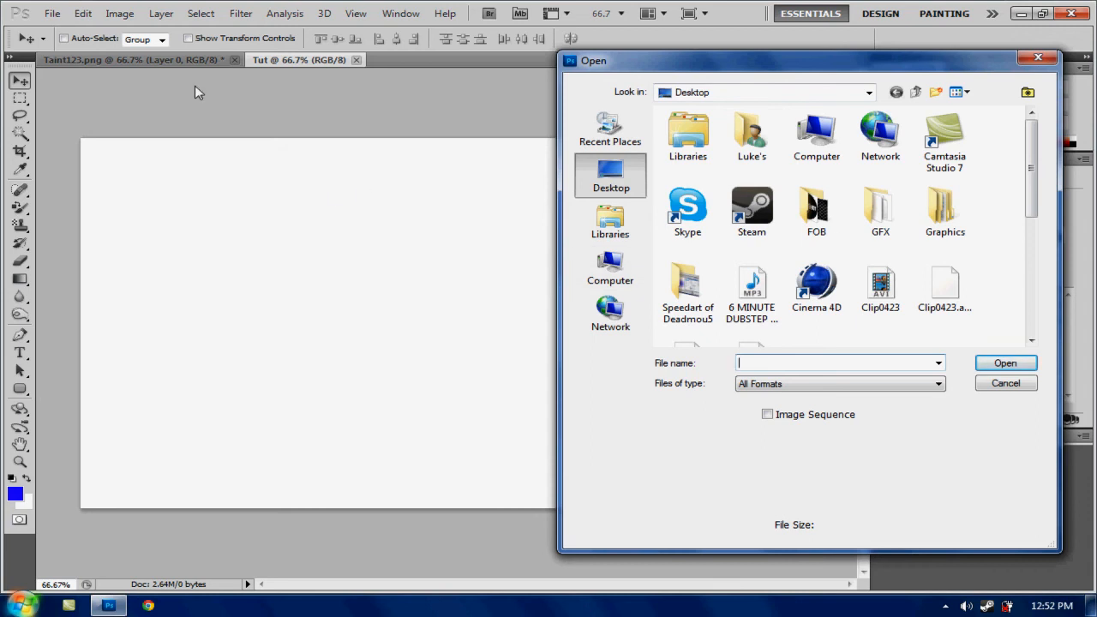
mouse_move(442, 62)
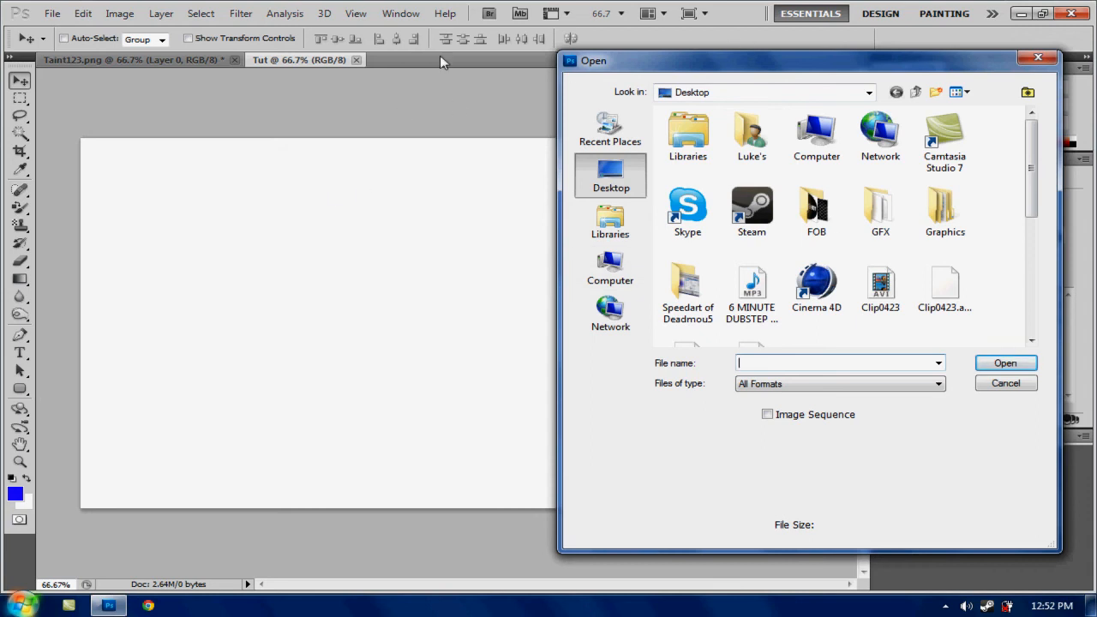
scroll(down, 3)
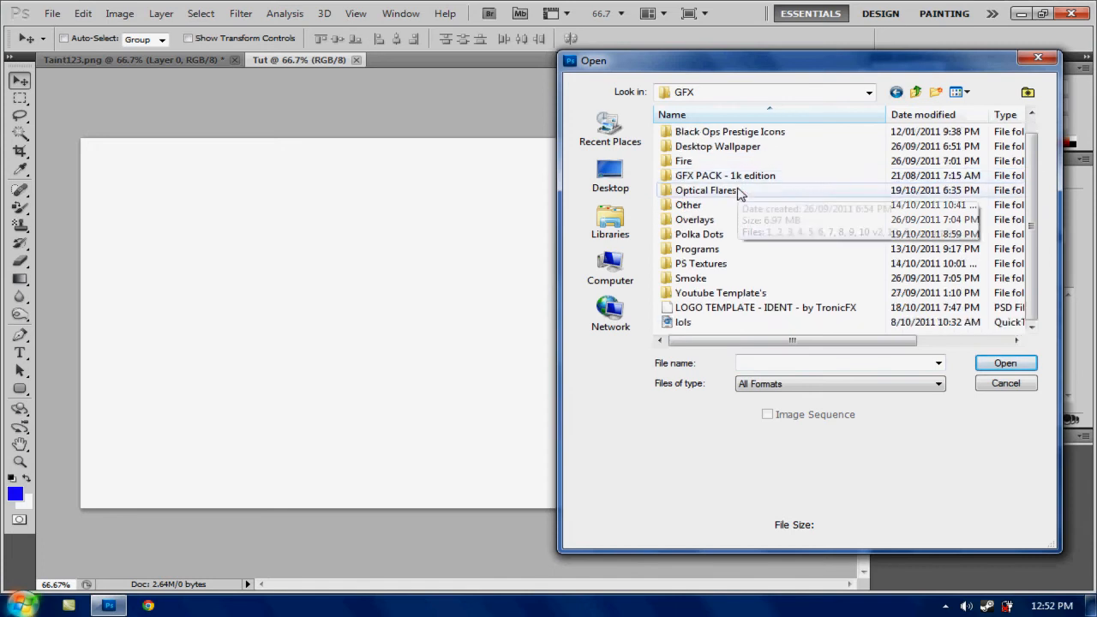
double_click(723, 175)
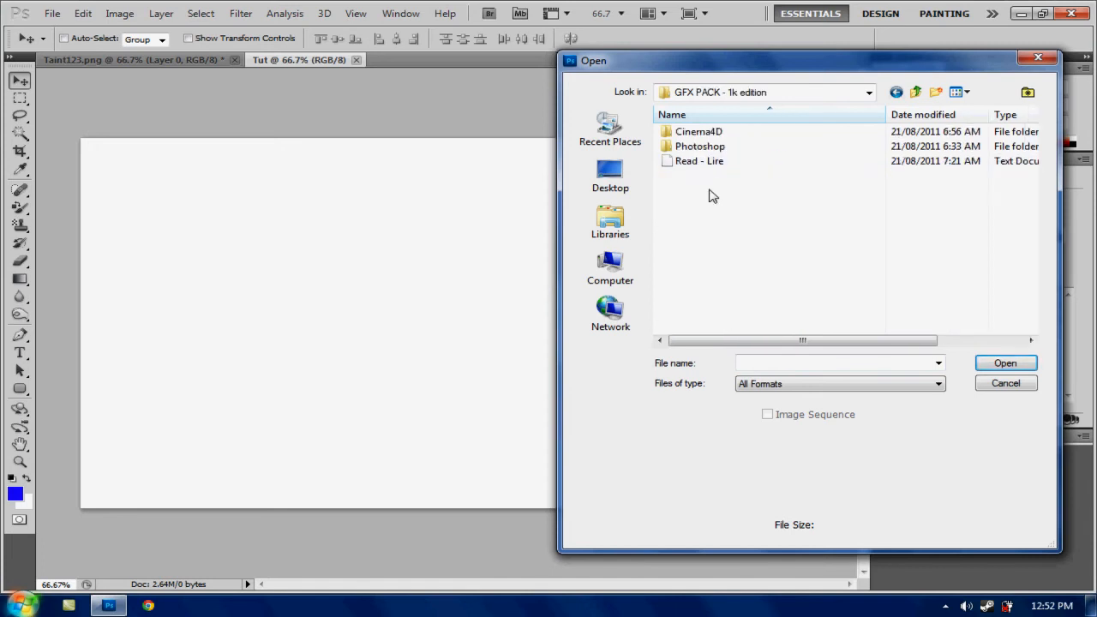
click(915, 92)
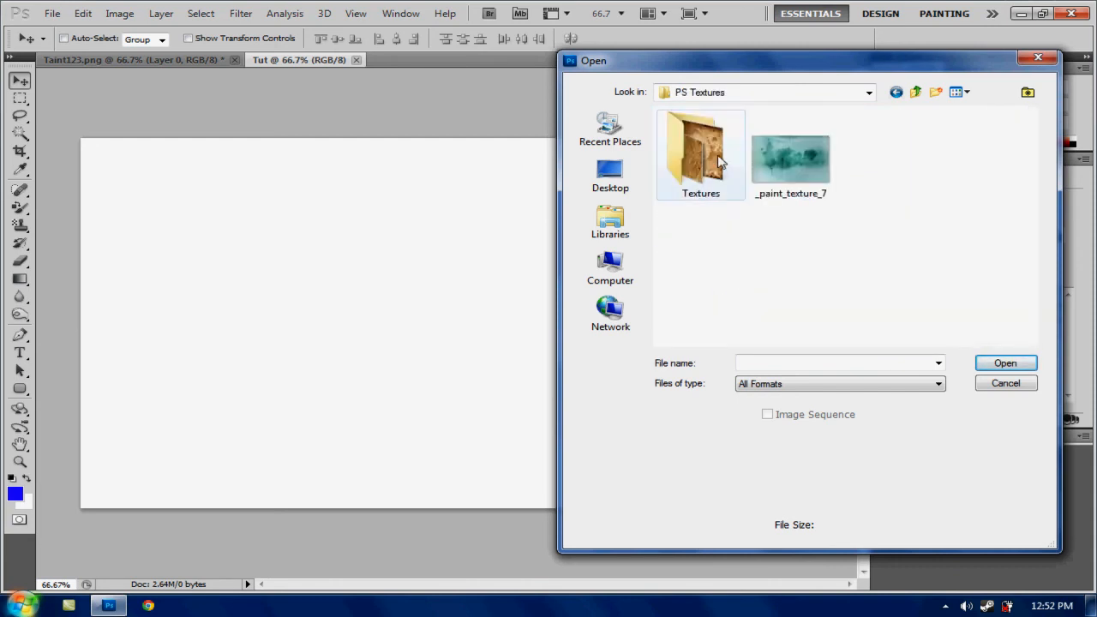
double_click(699, 153)
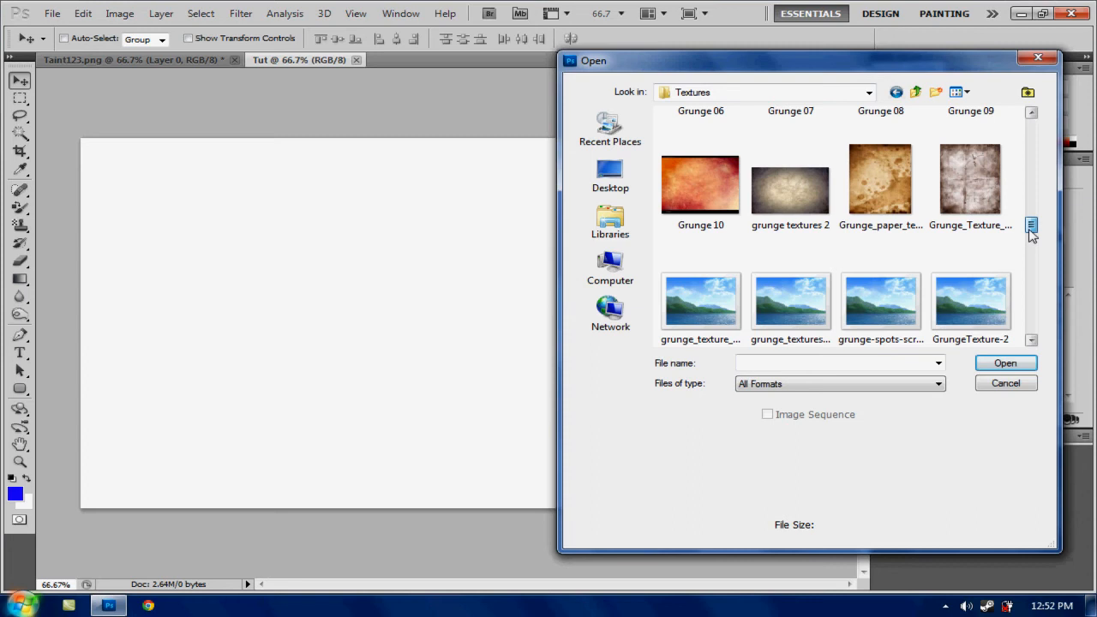
scroll(down, 3)
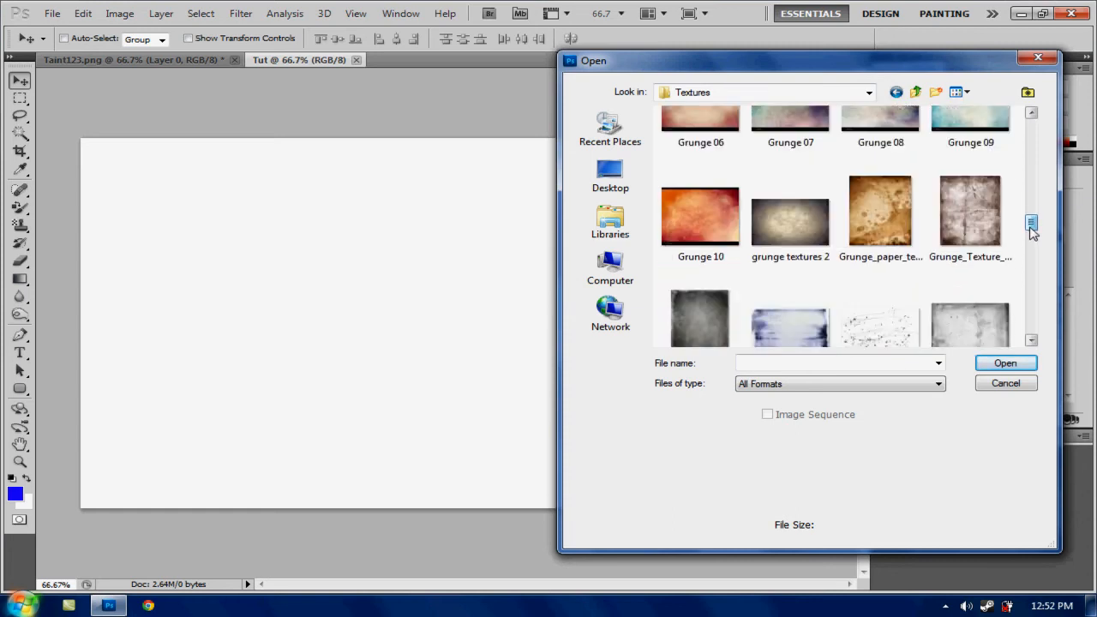
mouse_move(789, 214)
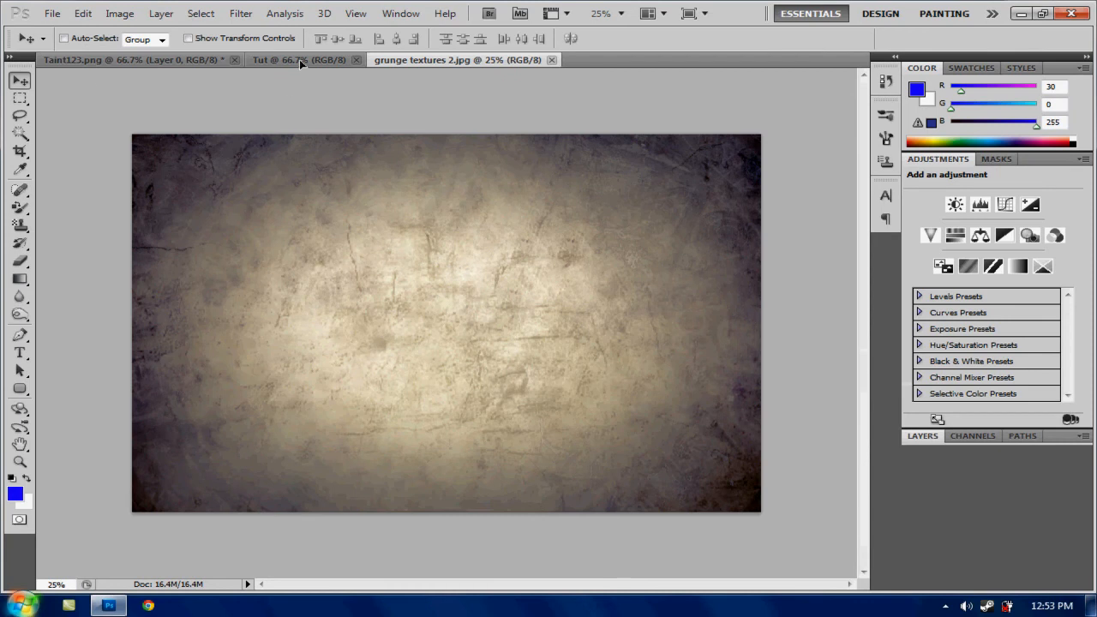
Step: Return to Tut and cancel the New Layer prompt, keeping the grunge texture as Layer 1
click(300, 58)
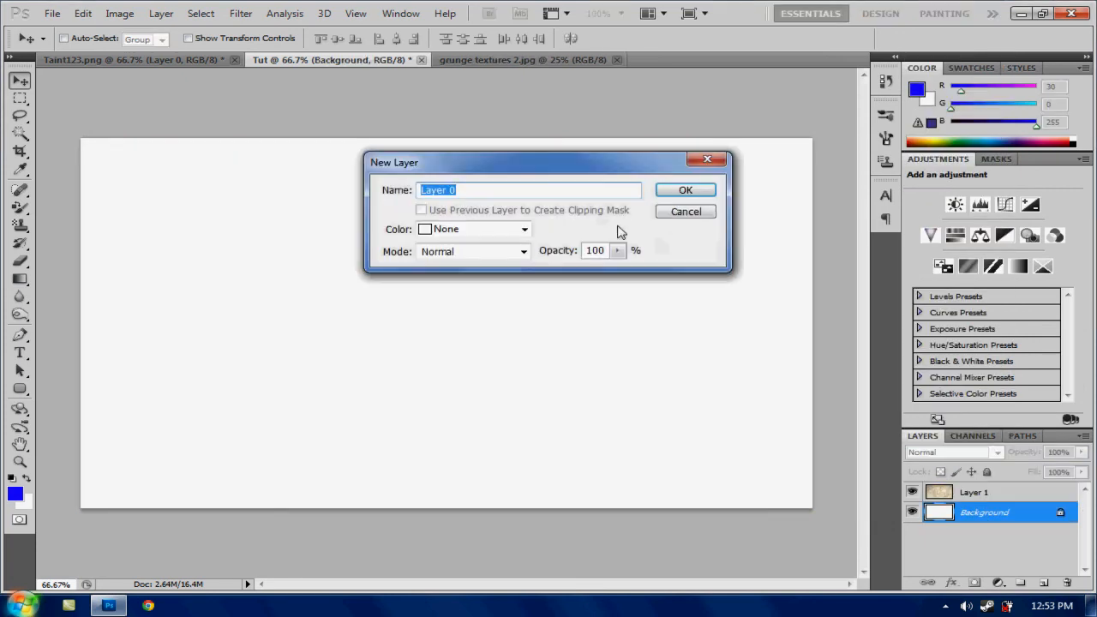
click(685, 188)
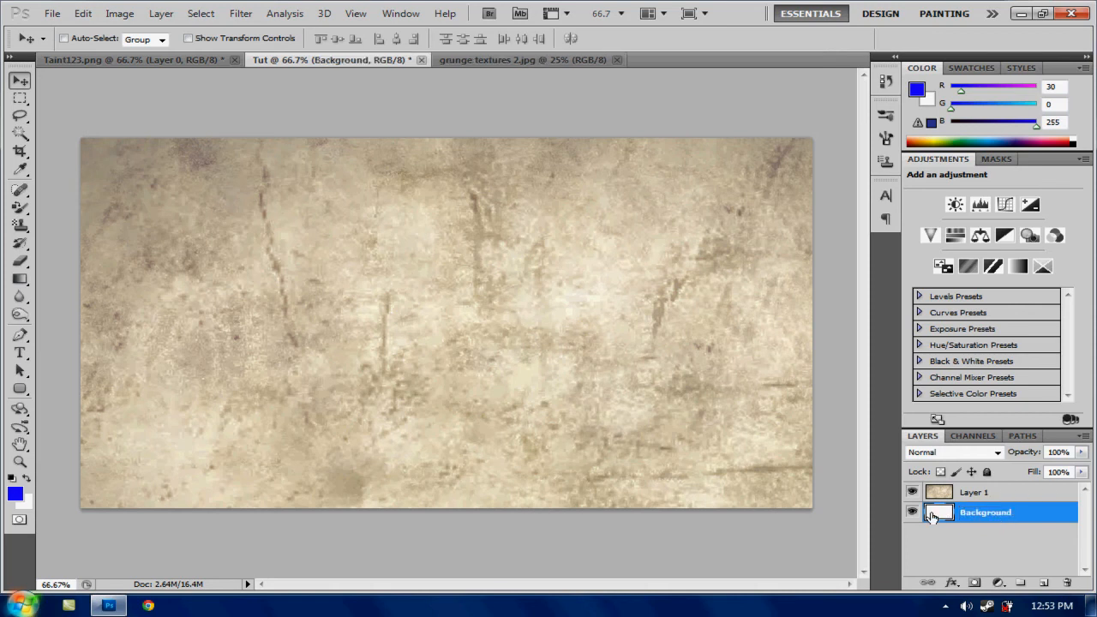
Step: Apply a reversed radial gradient overlay to the Background layer
double_click(939, 511)
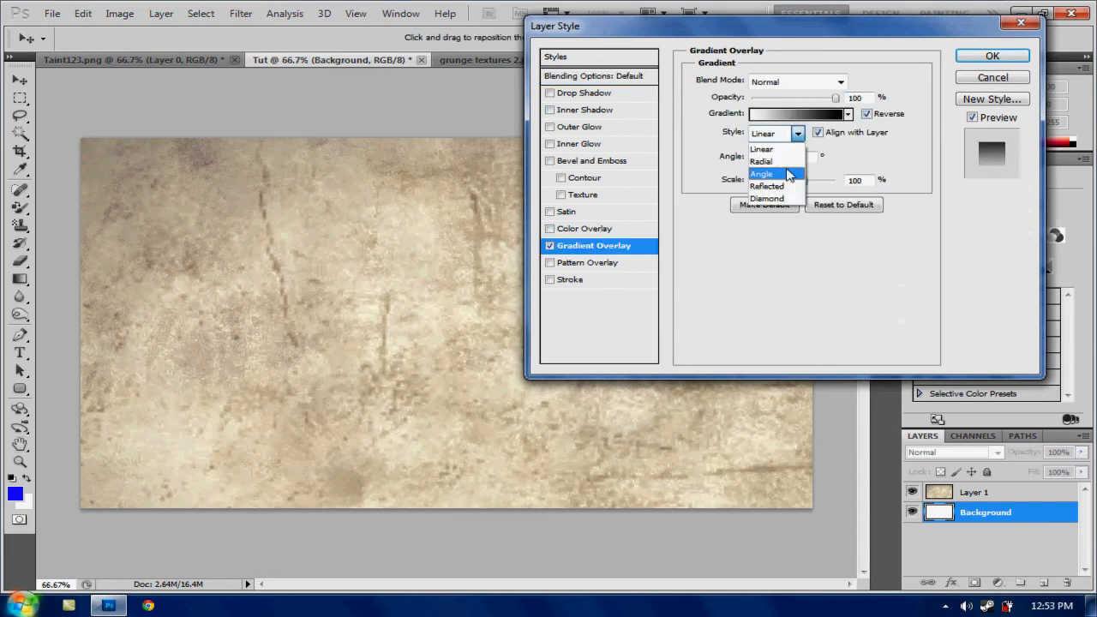
click(761, 161)
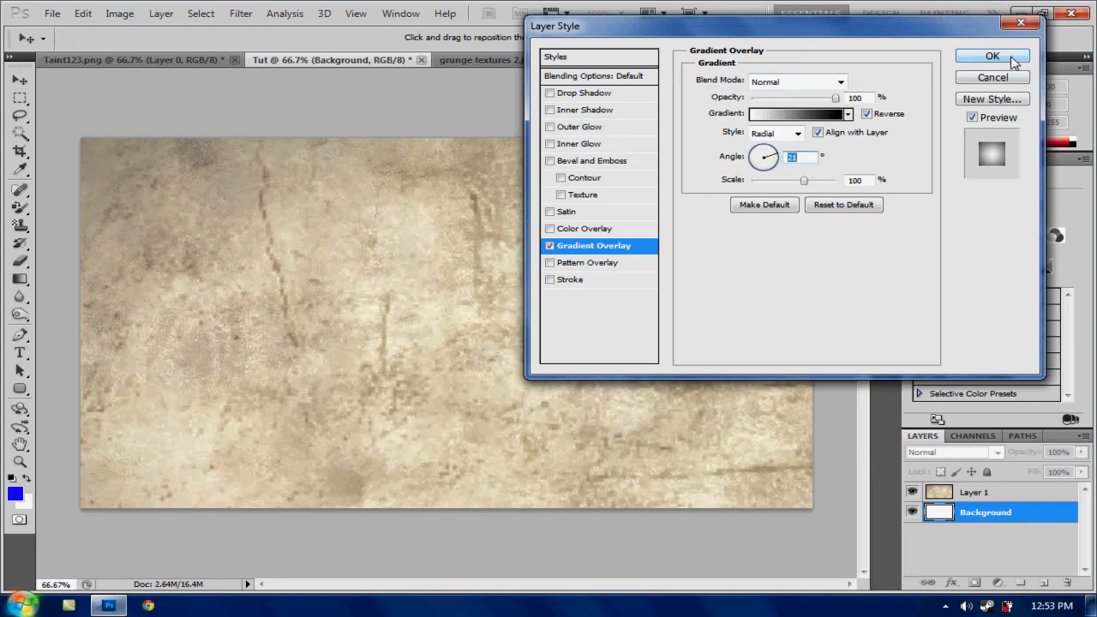
click(993, 55)
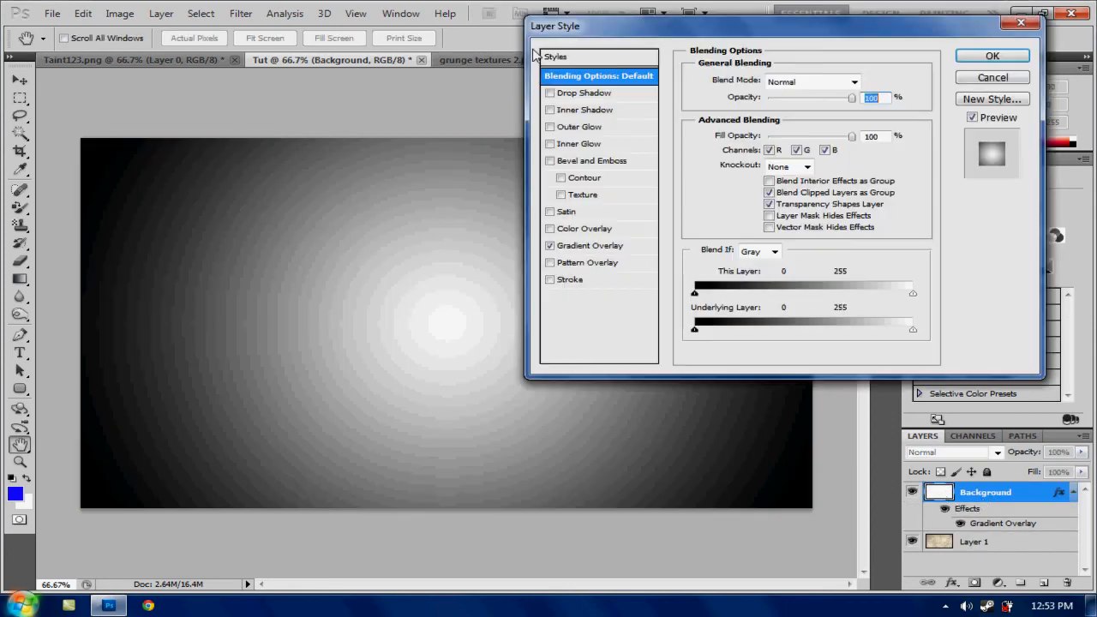
Step: Add a blue #0868d5 colour overlay at lowered opacity to the Background layer
drag(552, 26, 610, 21)
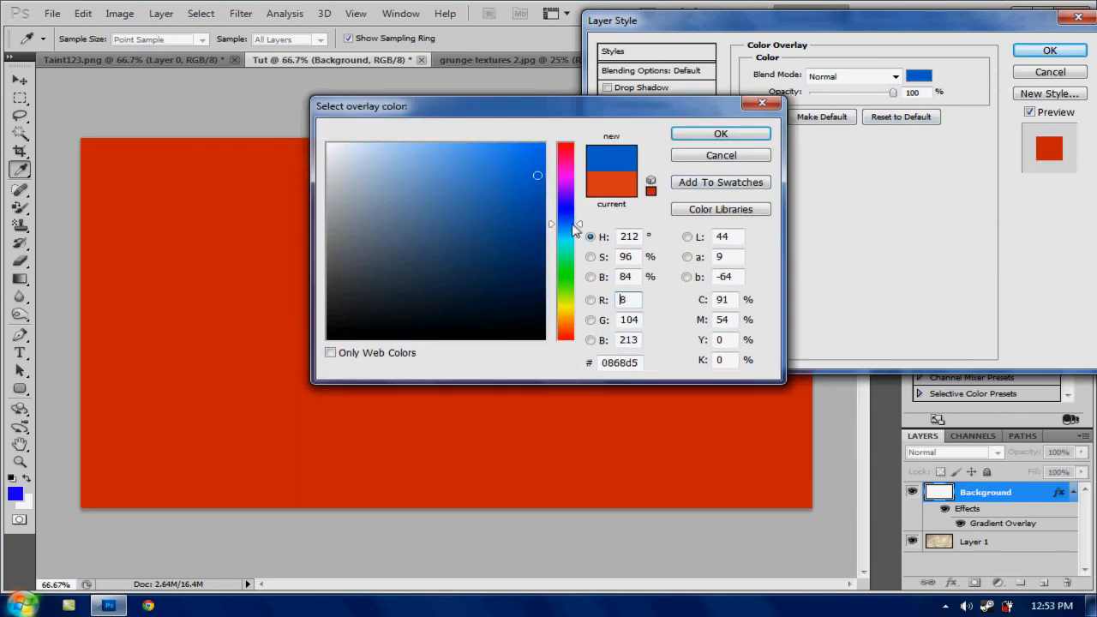
click(720, 133)
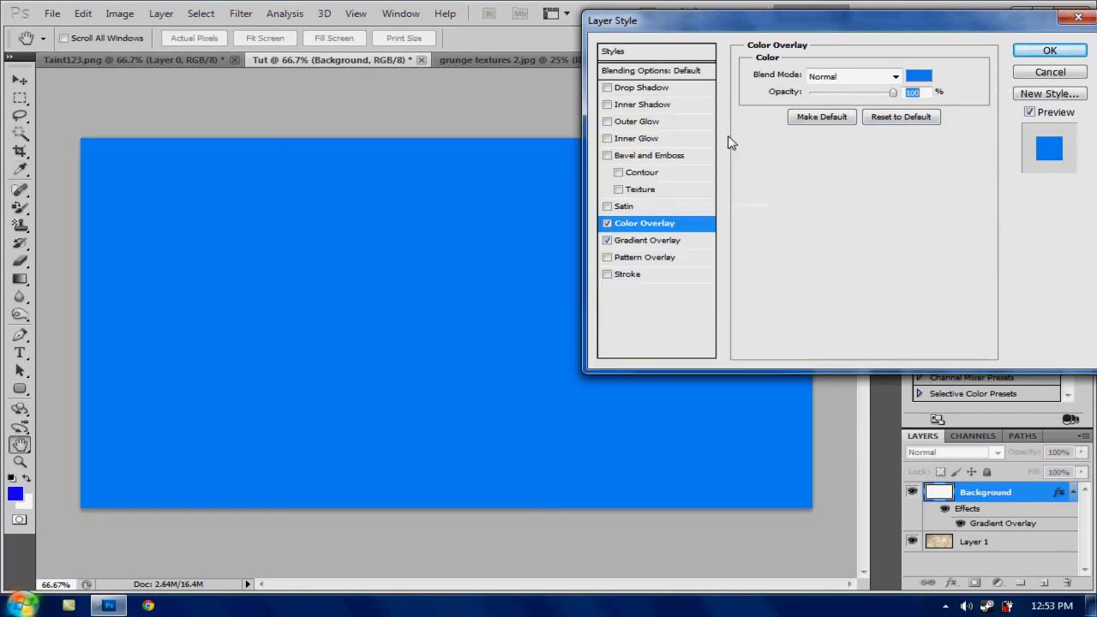
drag(891, 92, 860, 93)
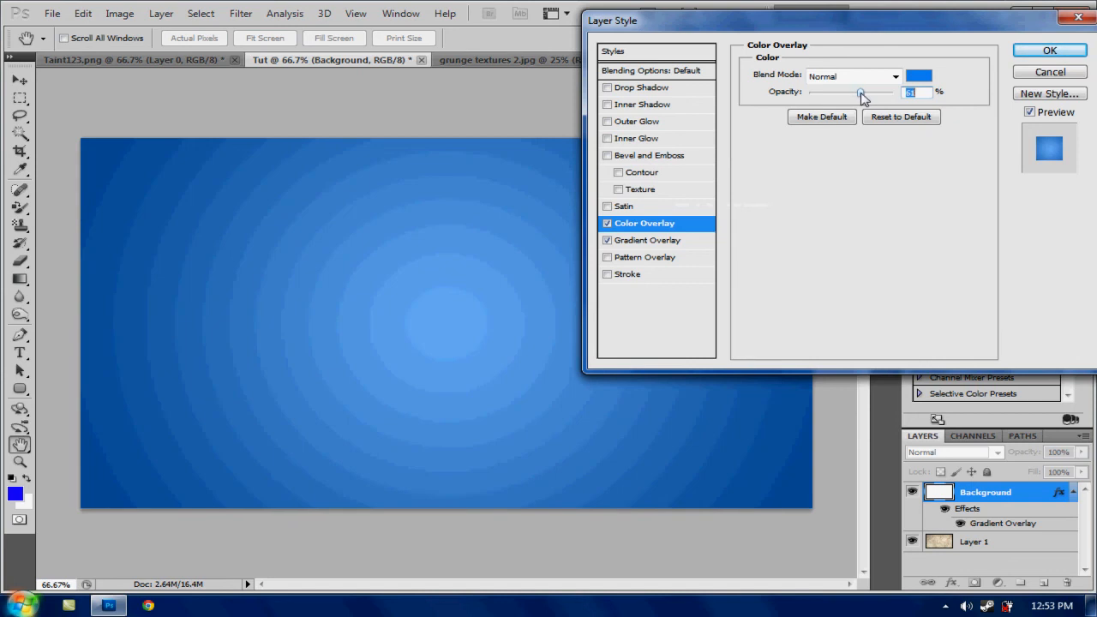
click(1049, 50)
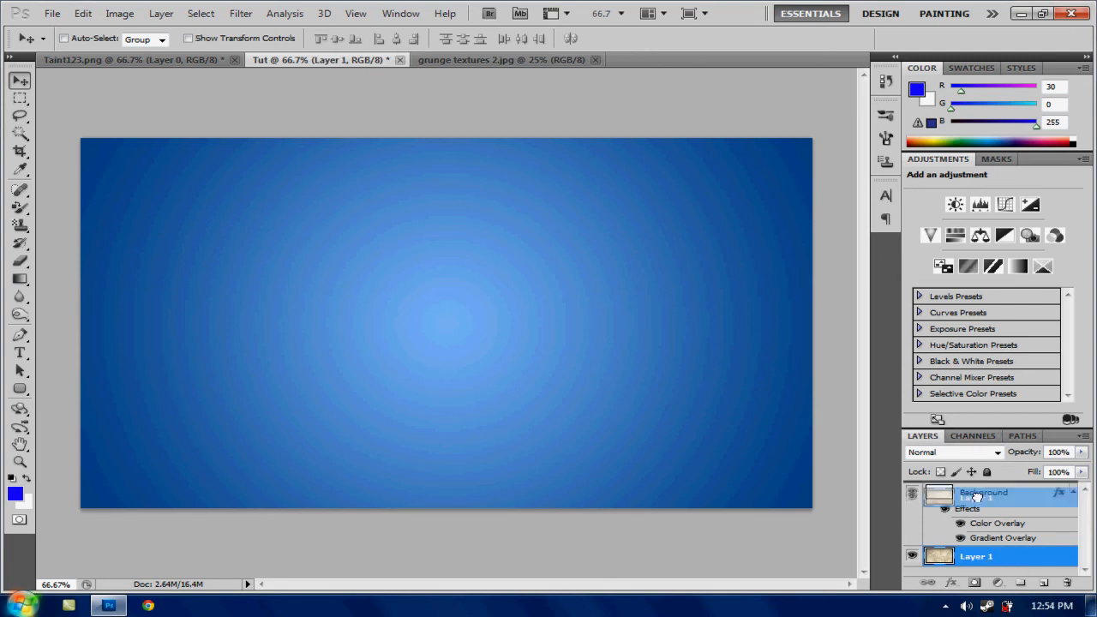
Step: Set the grunge texture Layer 1 to Overlay blend mode at 40% opacity
click(951, 453)
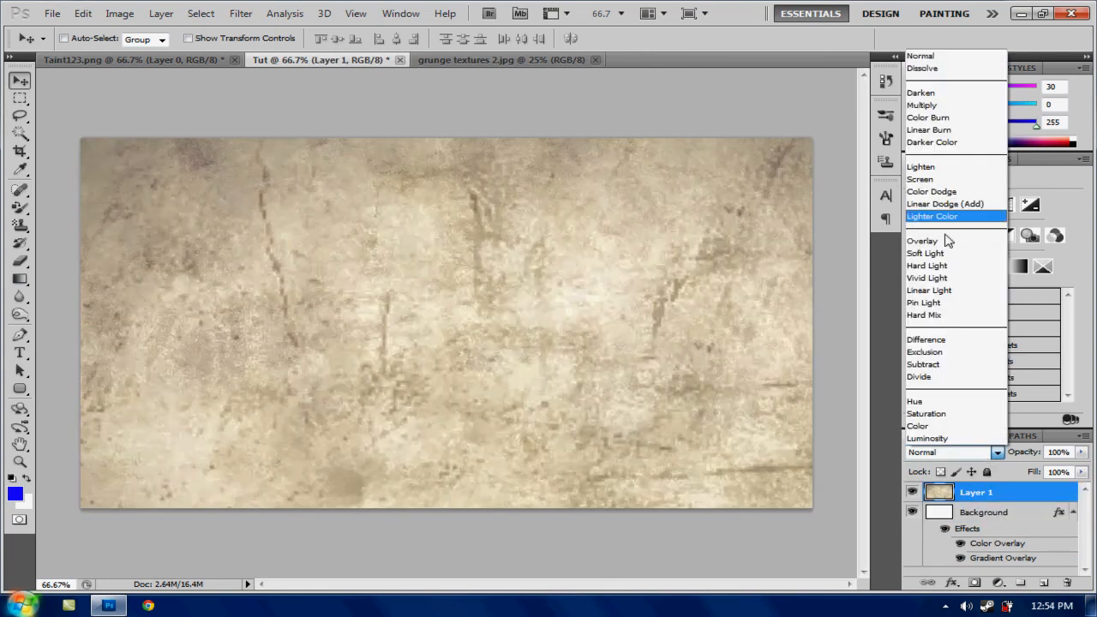
click(926, 253)
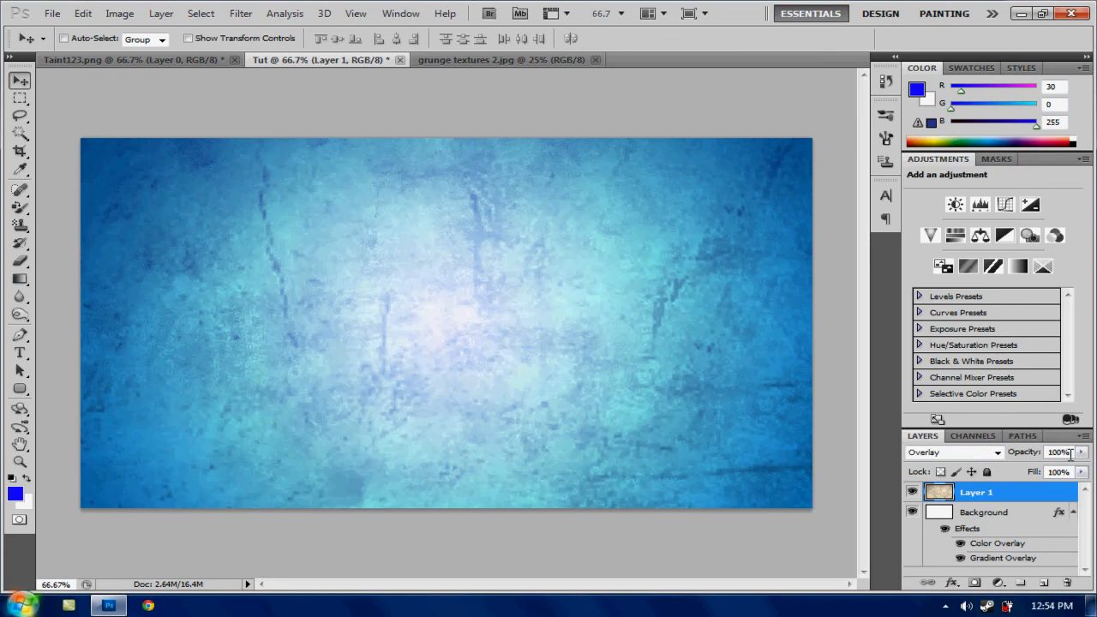
text(40)
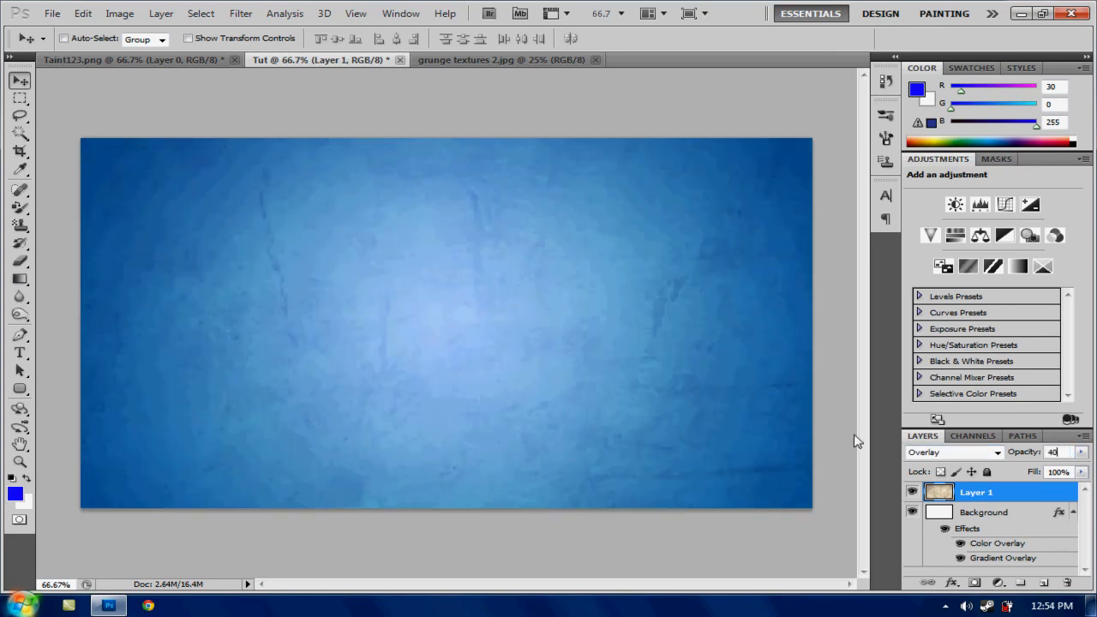
mouse_move(182, 41)
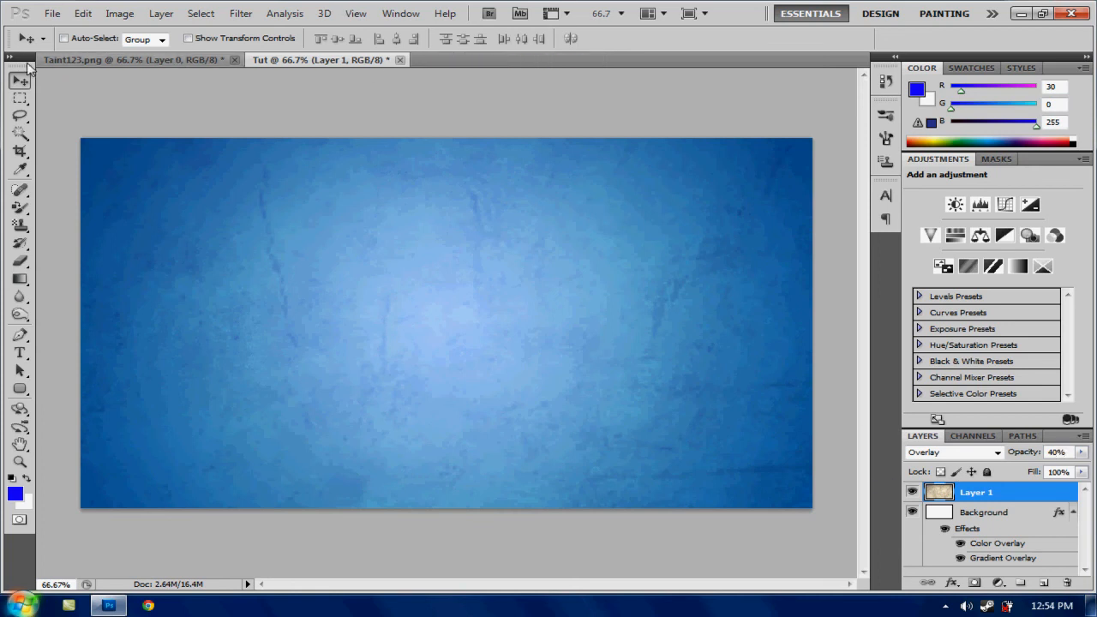
Step: Move the TAINT graffiti into Tut as a new layer and close Taint123.png
click(128, 58)
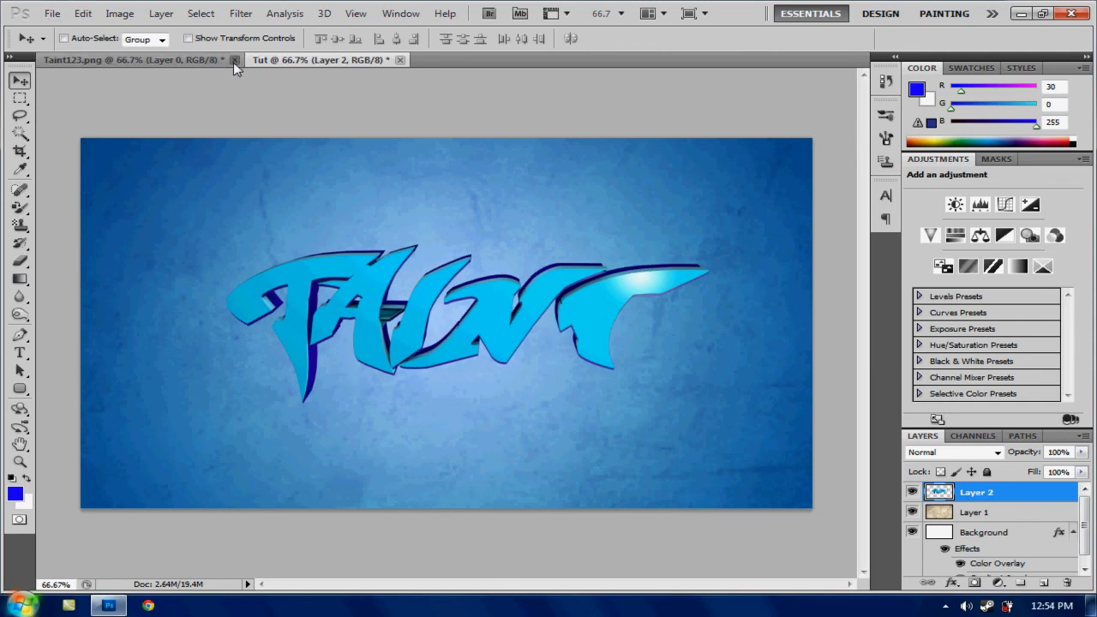
click(233, 58)
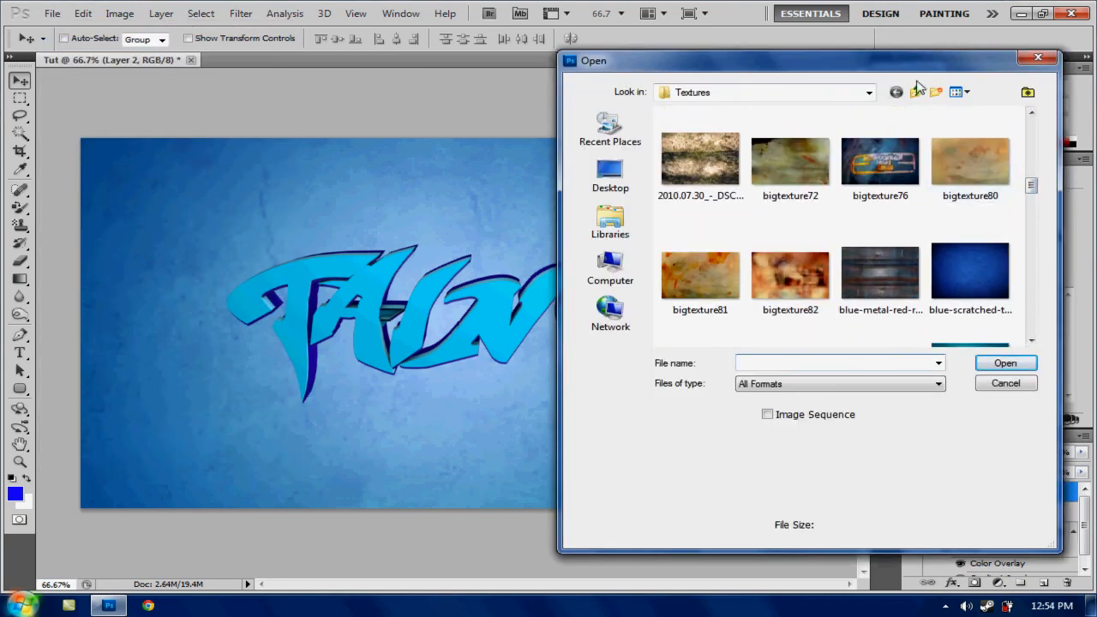
Step: Bring the Smoke Cloud image into Tut and set its layer to Screen mode
click(916, 93)
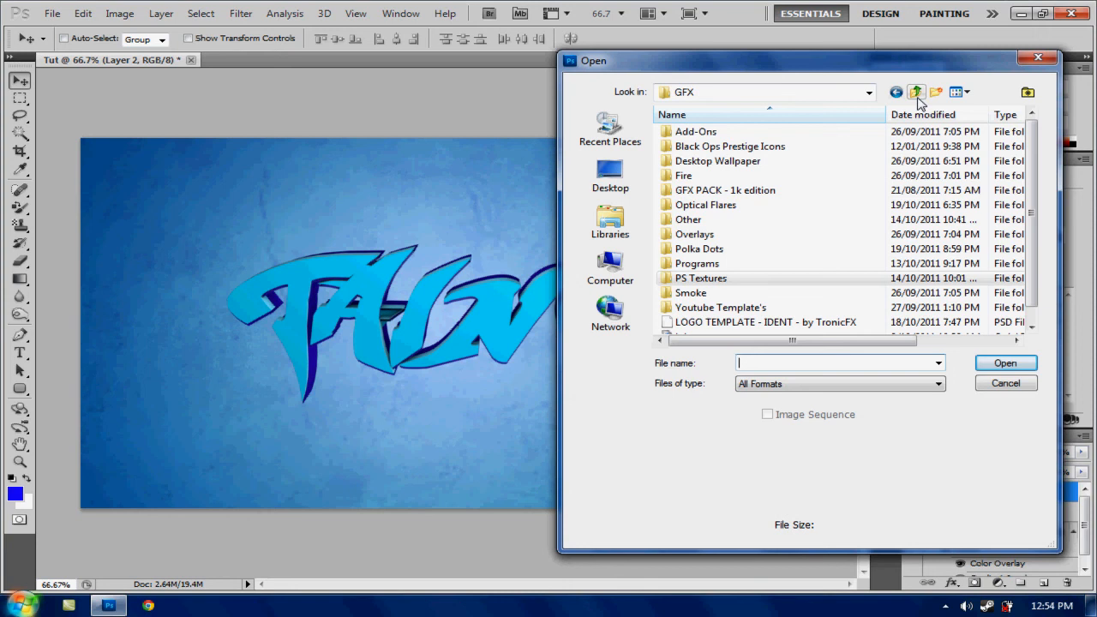
double_click(689, 291)
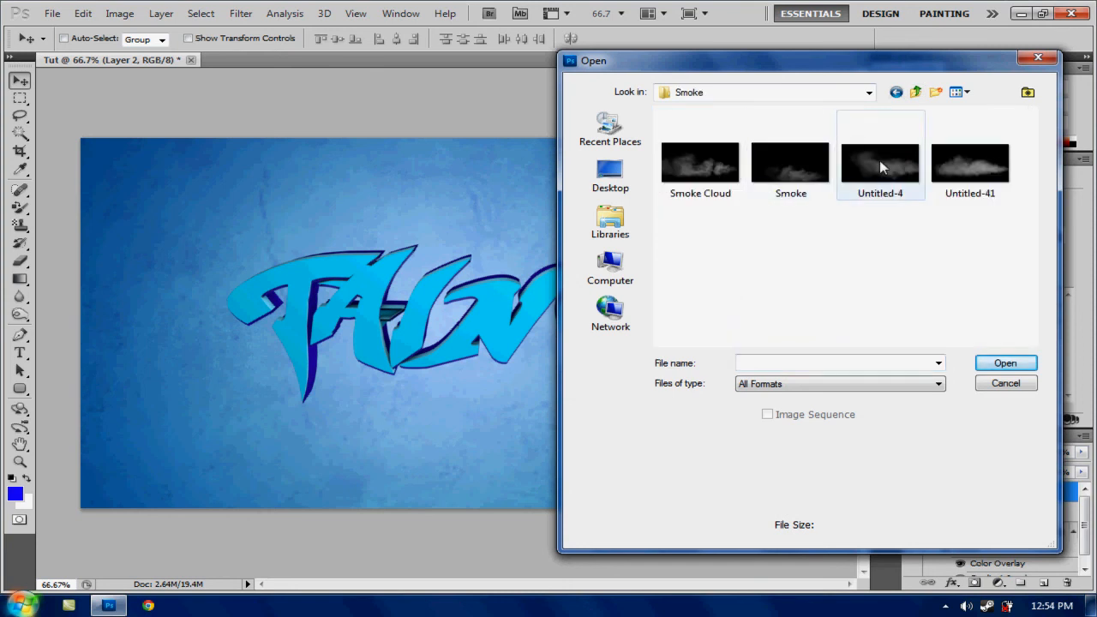
mouse_move(883, 171)
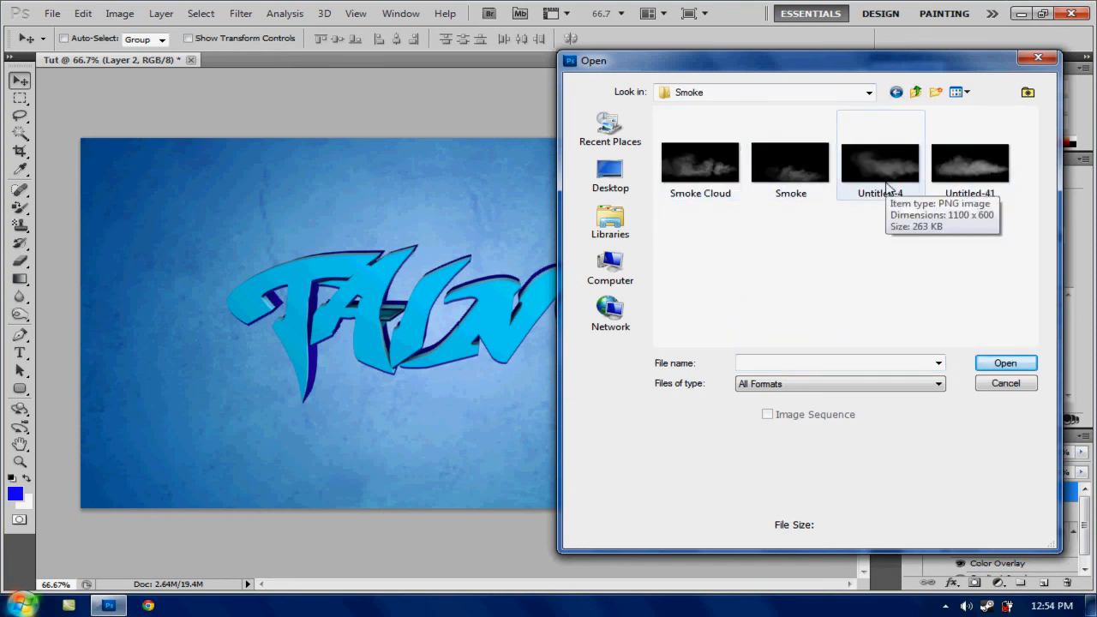
double_click(700, 163)
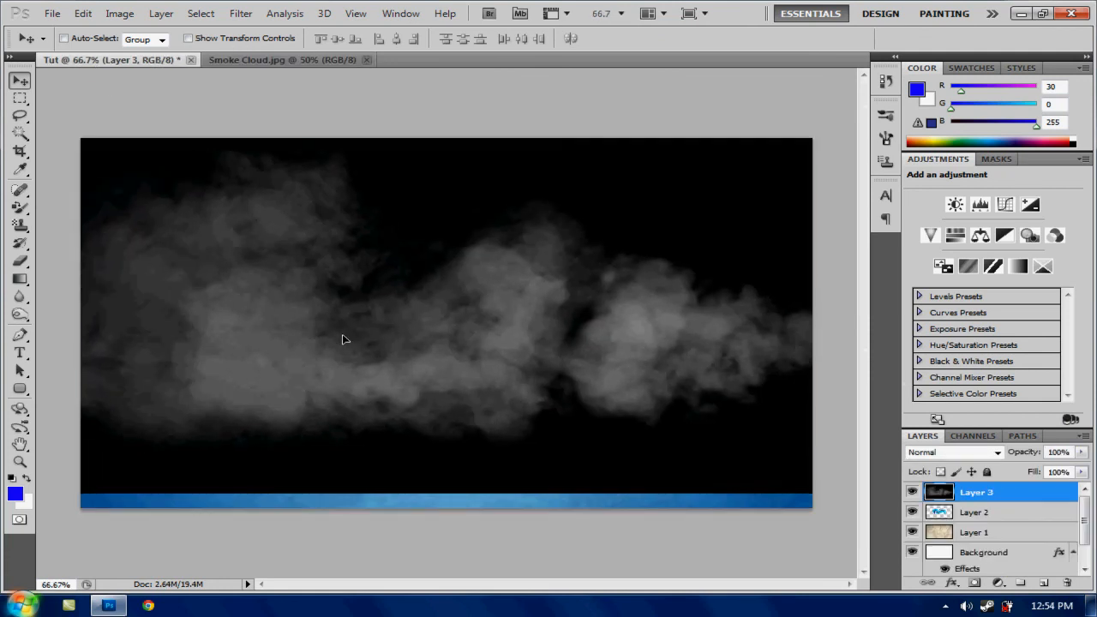
click(952, 453)
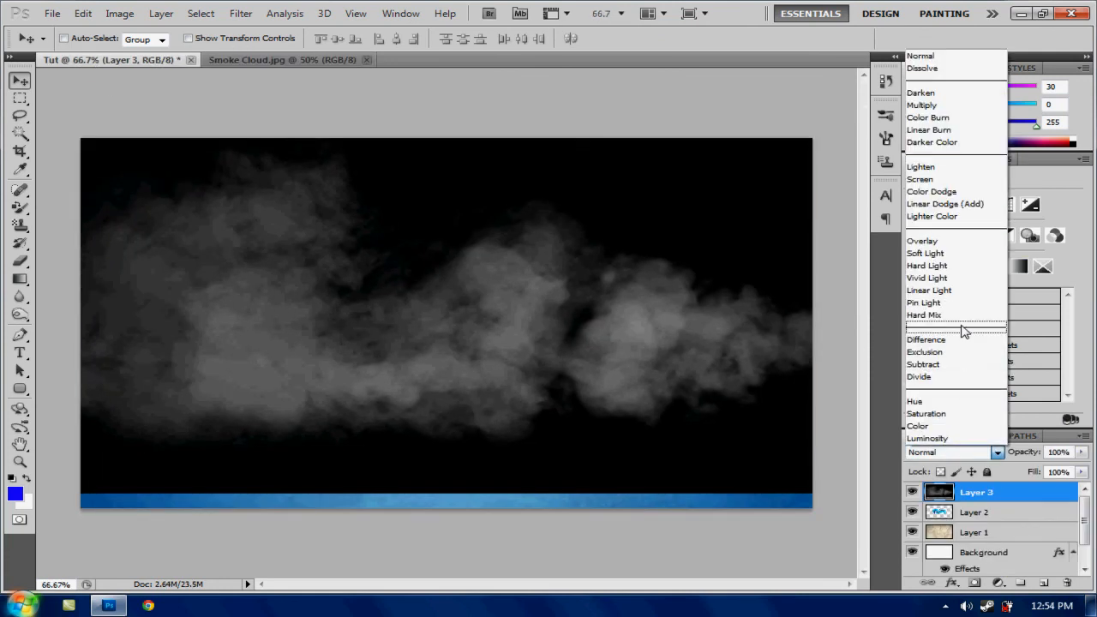
click(919, 180)
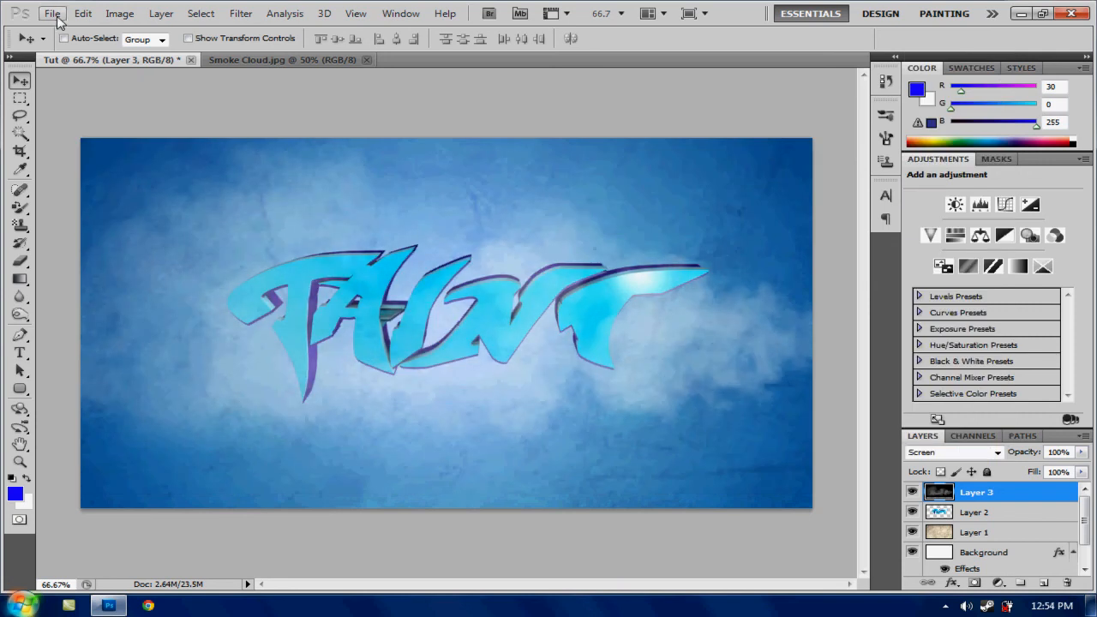
Step: Bring optical flare 10.jpg into Tut as Layer 4 in Screen blend mode
click(51, 13)
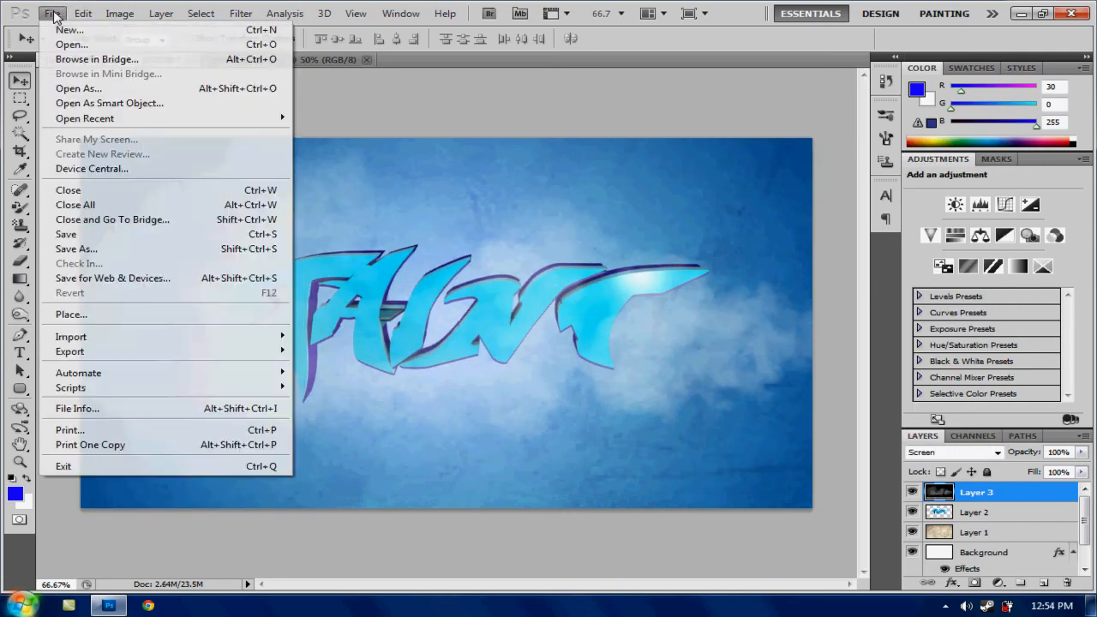
click(70, 44)
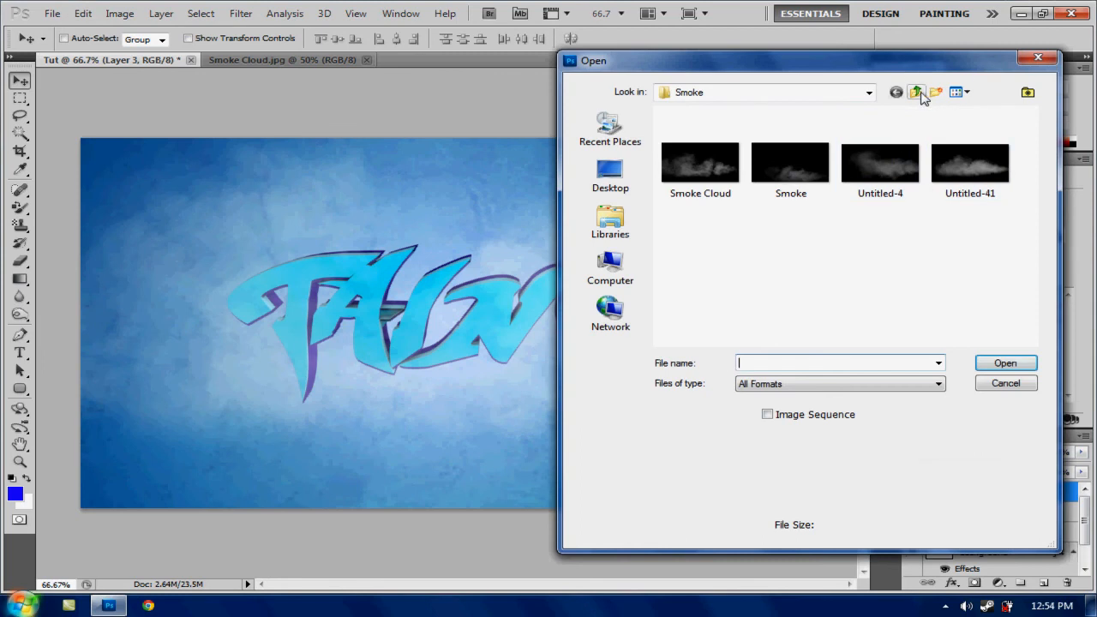
click(915, 93)
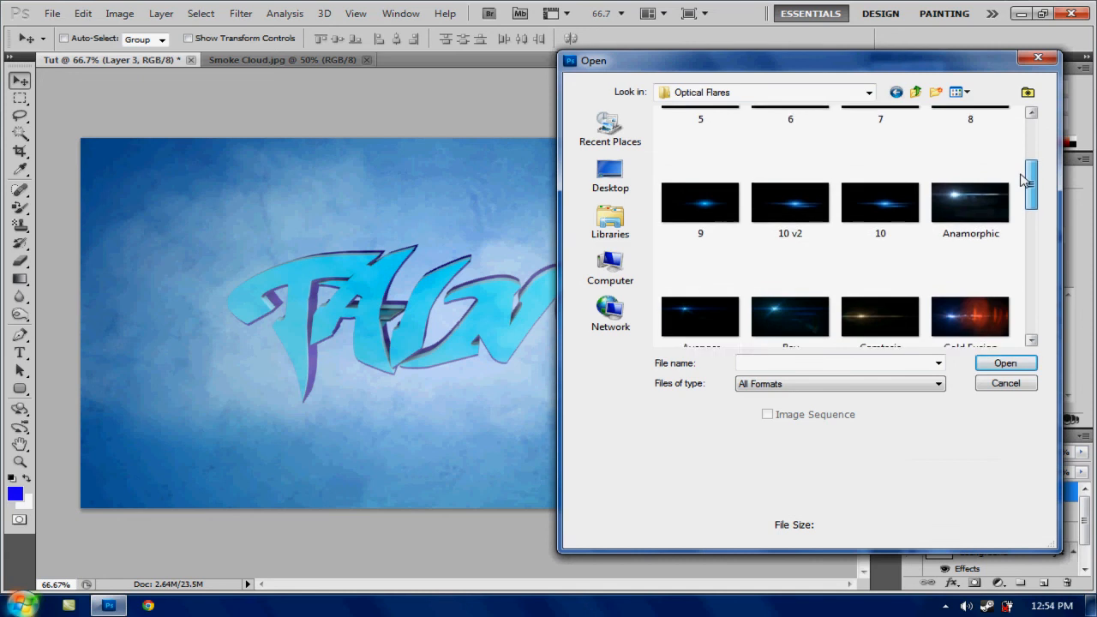
scroll(down, 3)
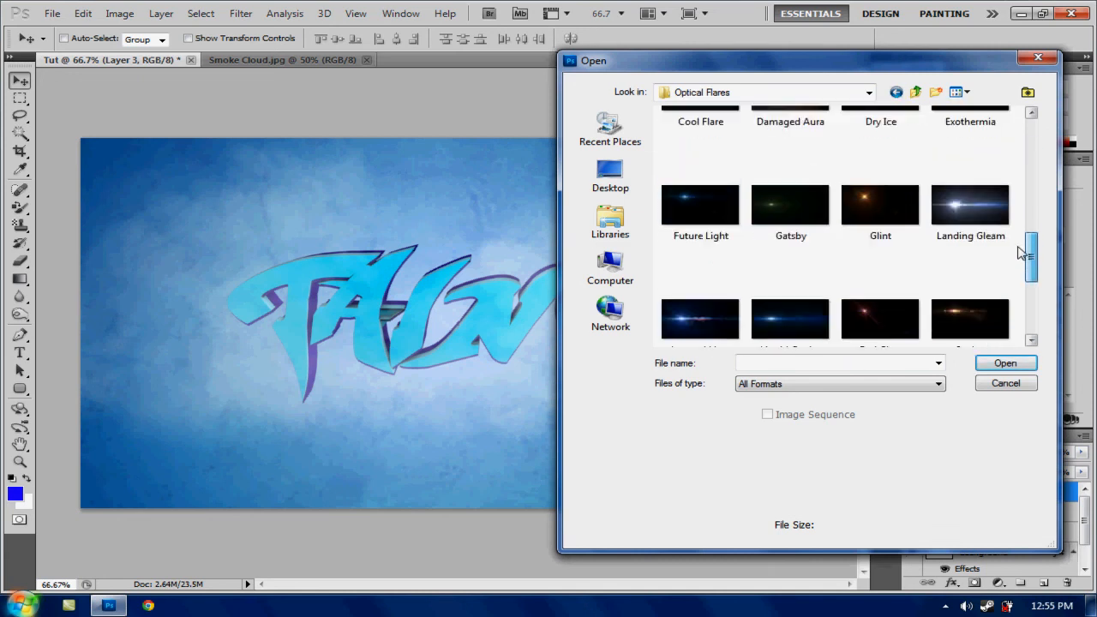
scroll(down, 3)
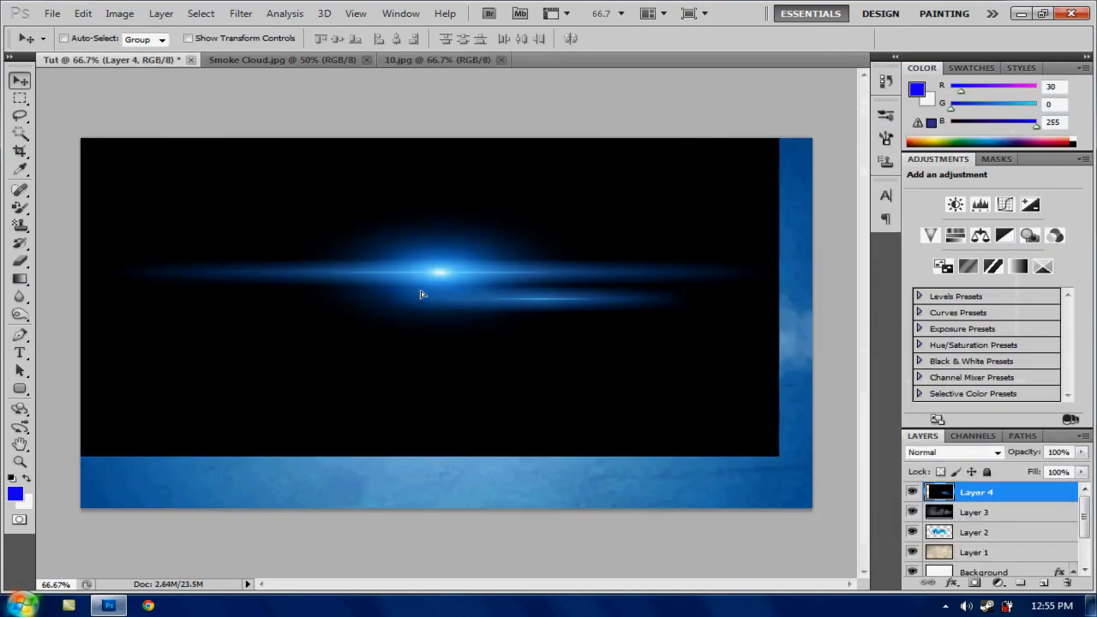
click(951, 453)
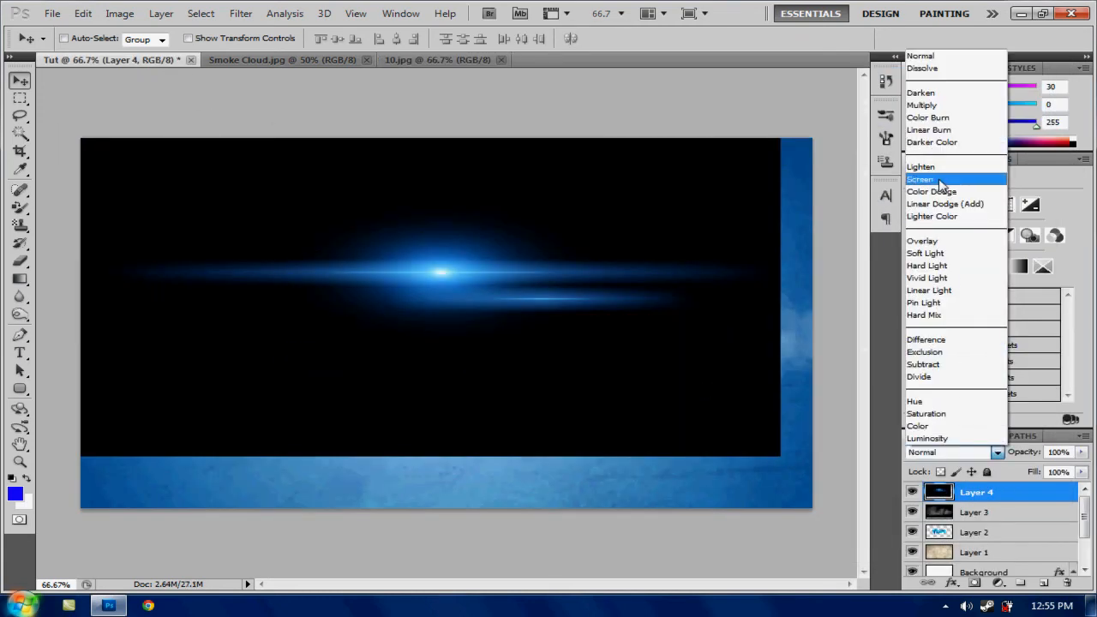
click(919, 180)
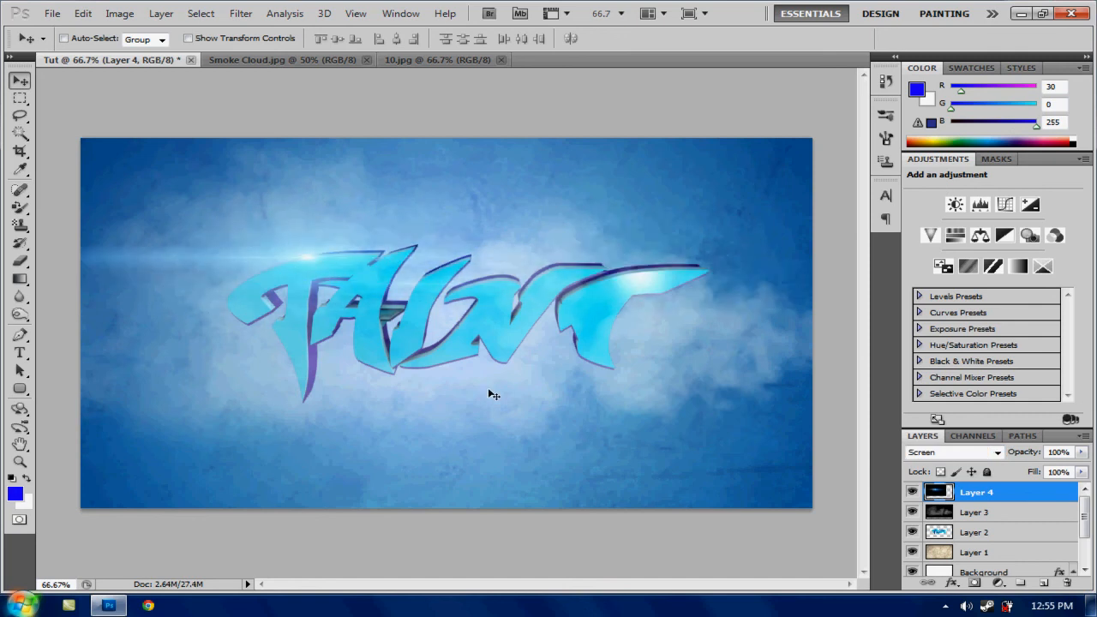
Step: Open Jakki-D Mud Texture 4 from Textures to add as Layer 5
click(52, 13)
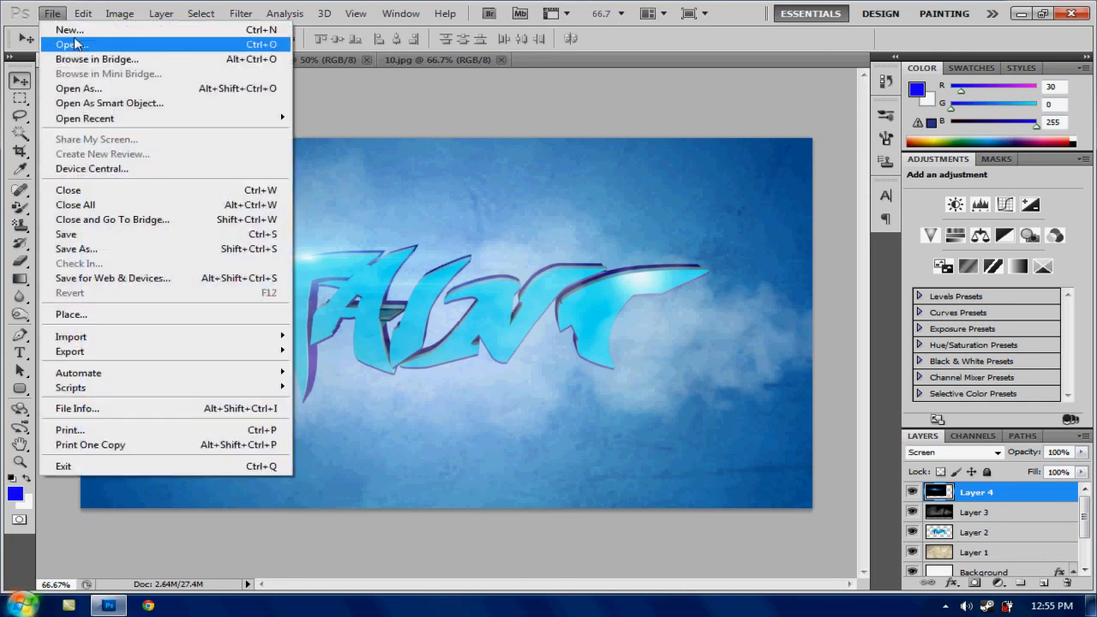
click(72, 45)
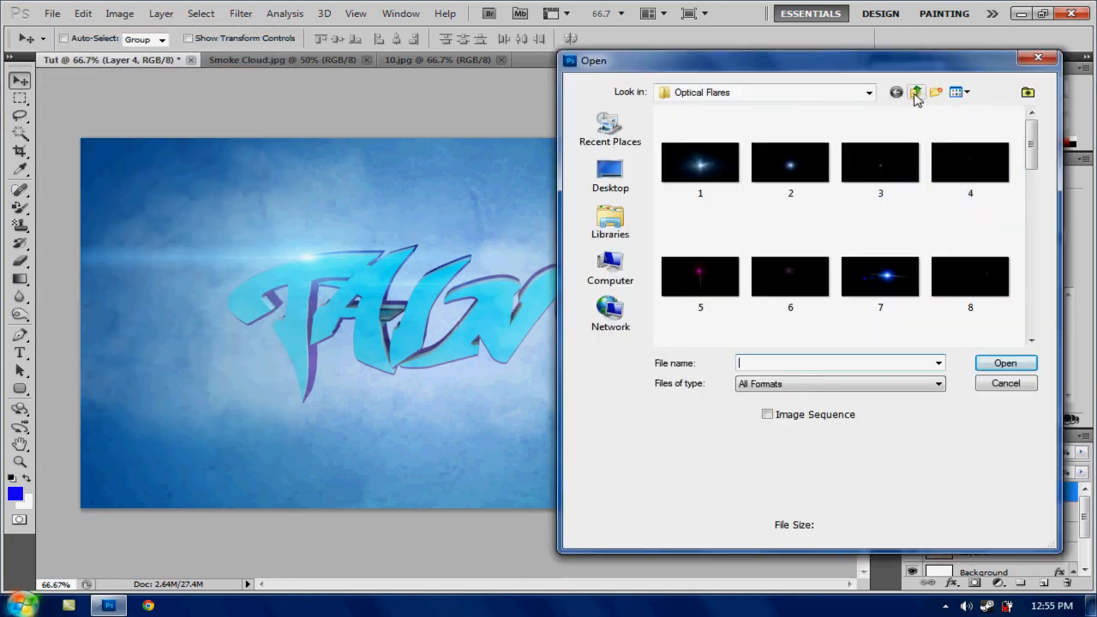
click(915, 93)
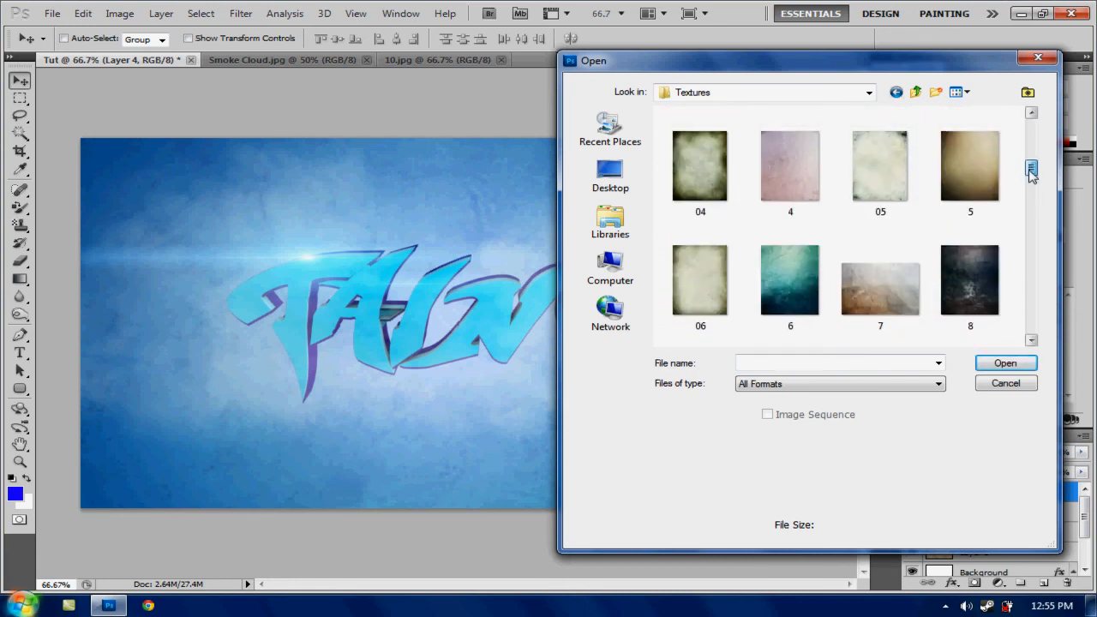
scroll(down, 3)
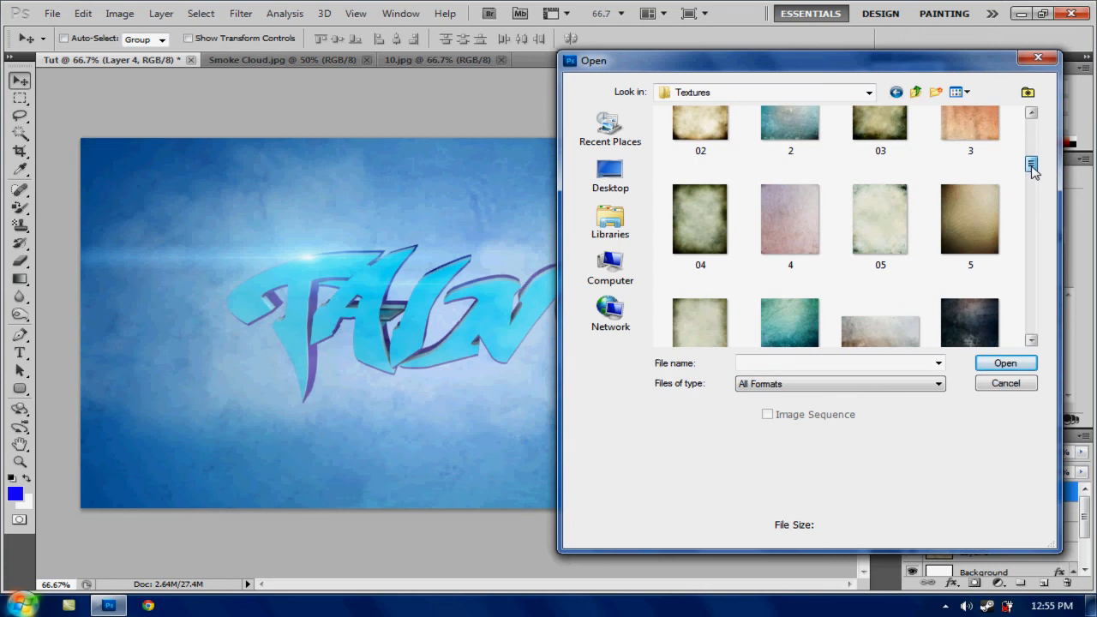
scroll(down, 3)
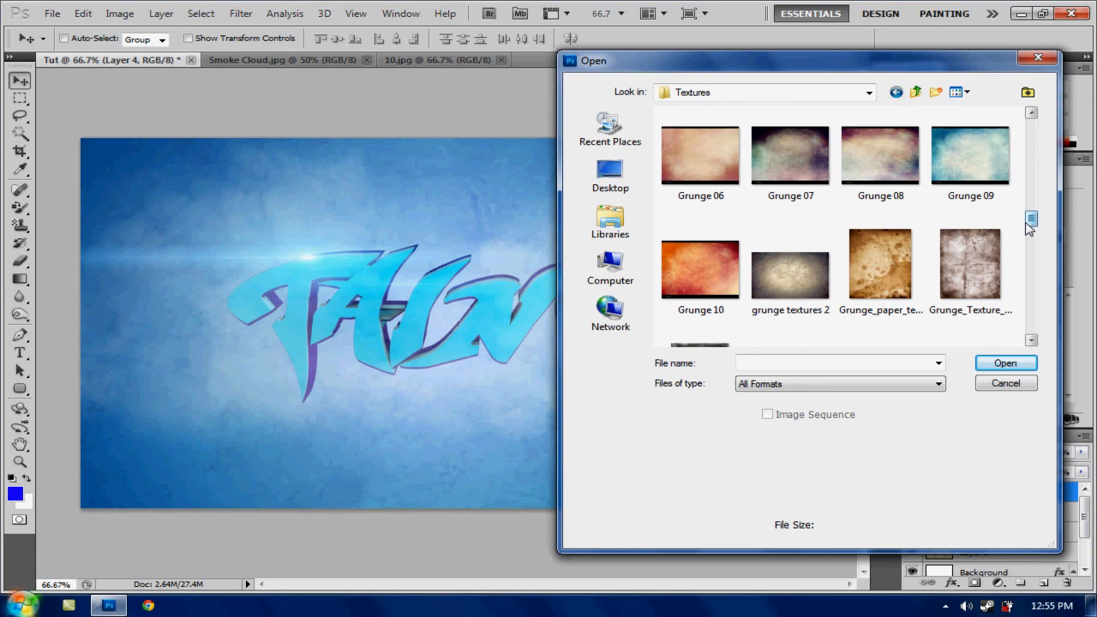
scroll(down, 3)
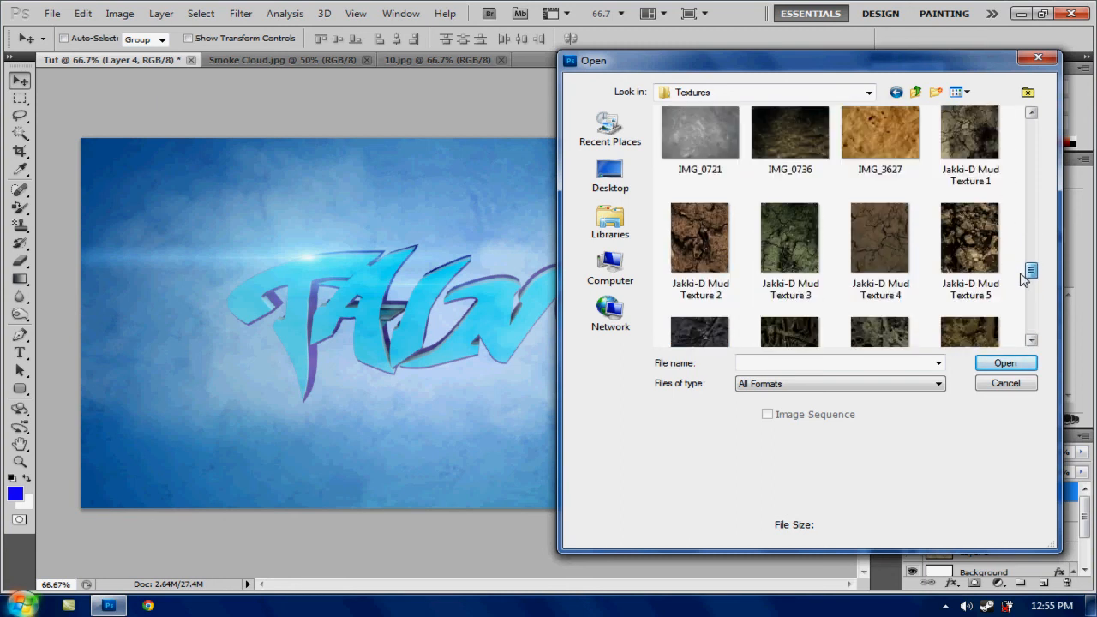
double_click(879, 238)
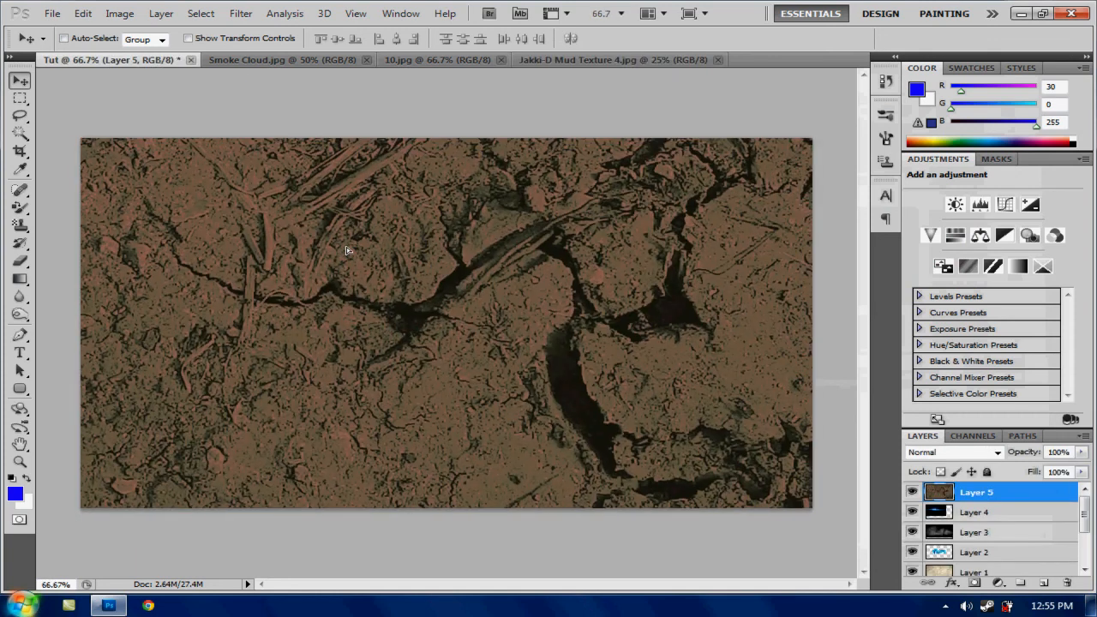
Step: Set the mud texture layer to Overlay at 50% opacity and close the flare source image
click(951, 453)
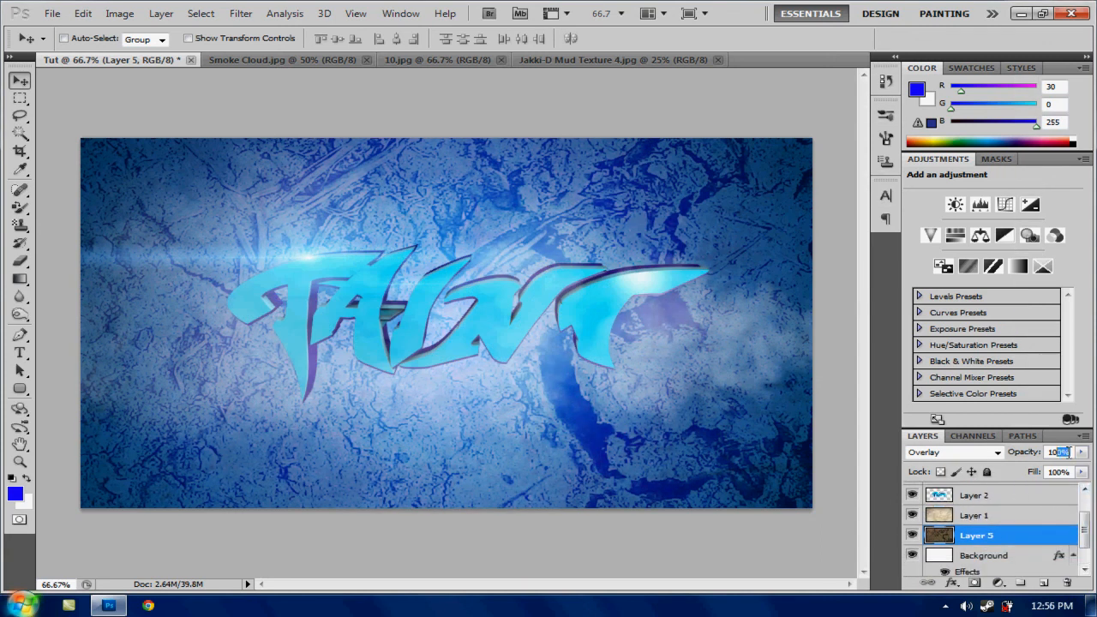
text(50)
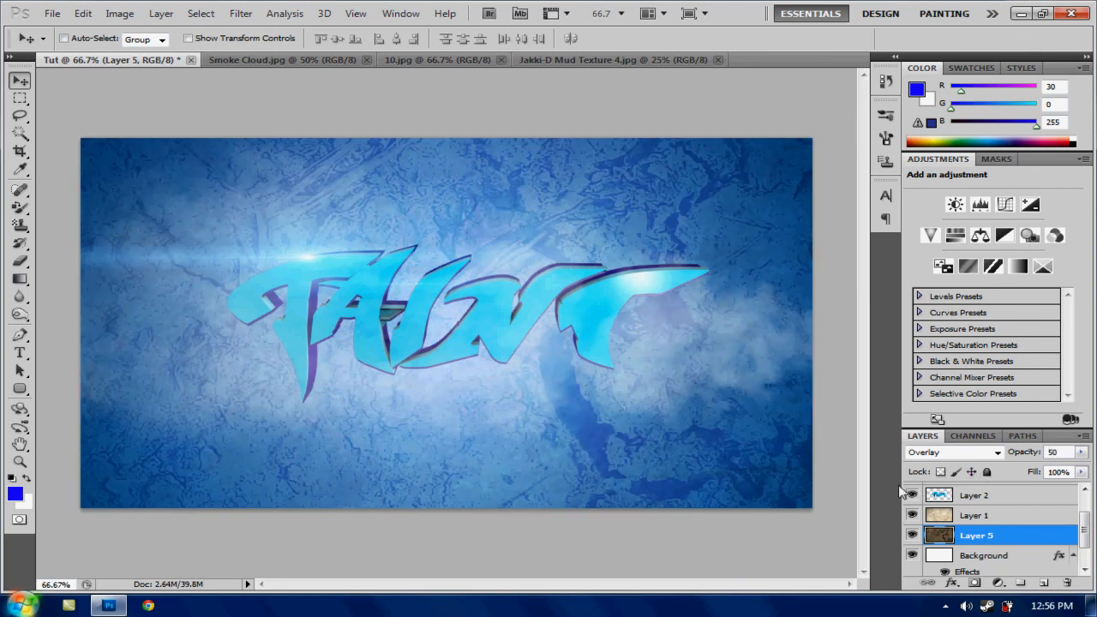
mouse_move(757, 372)
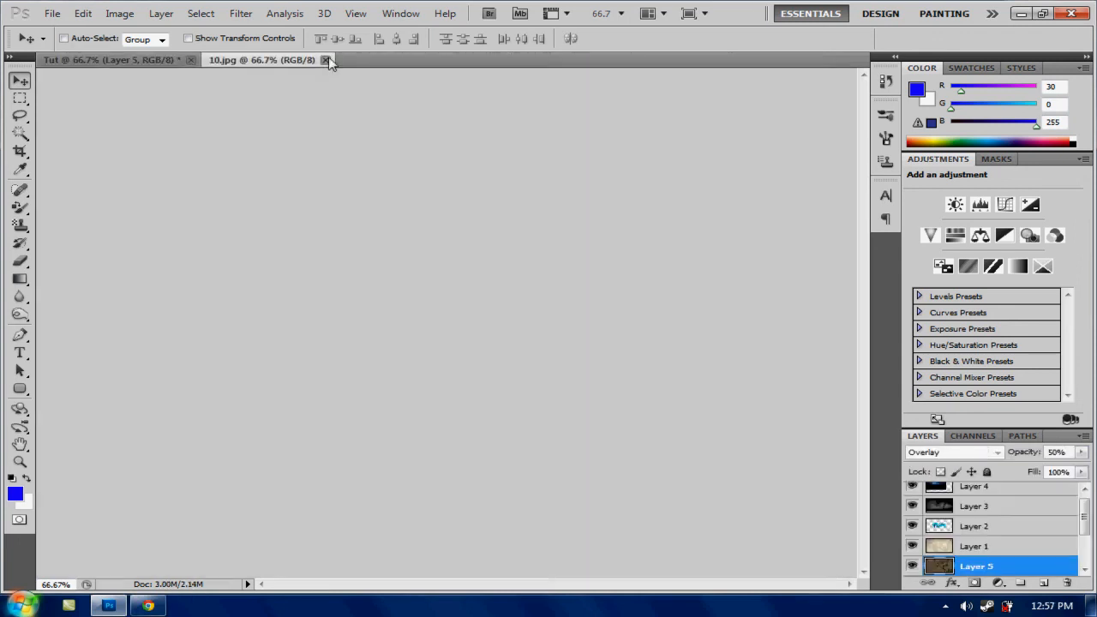
click(326, 58)
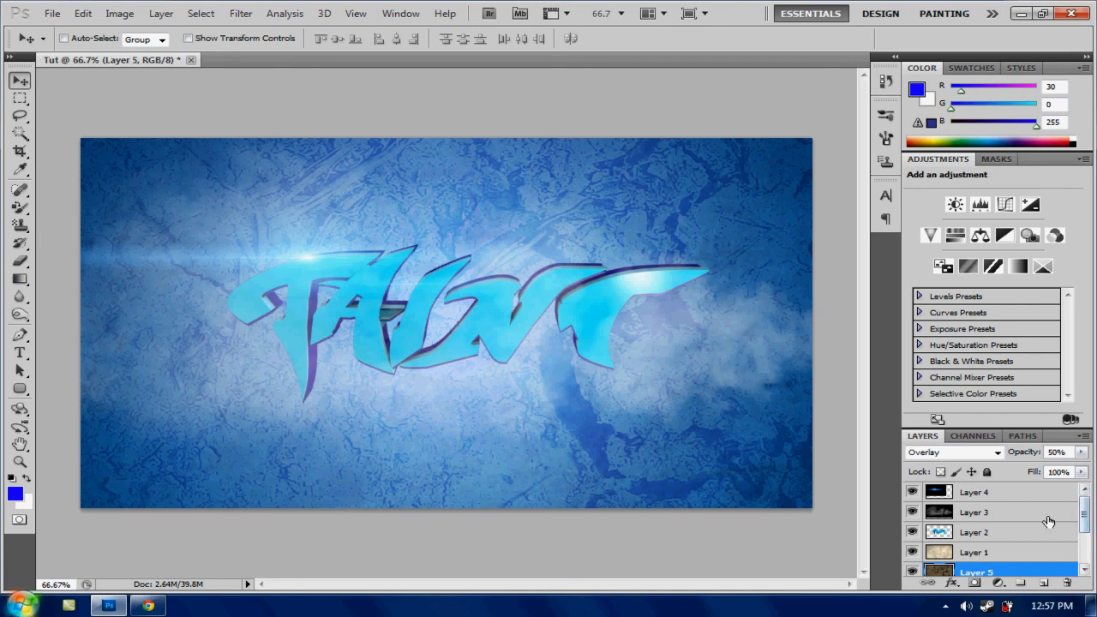
click(974, 531)
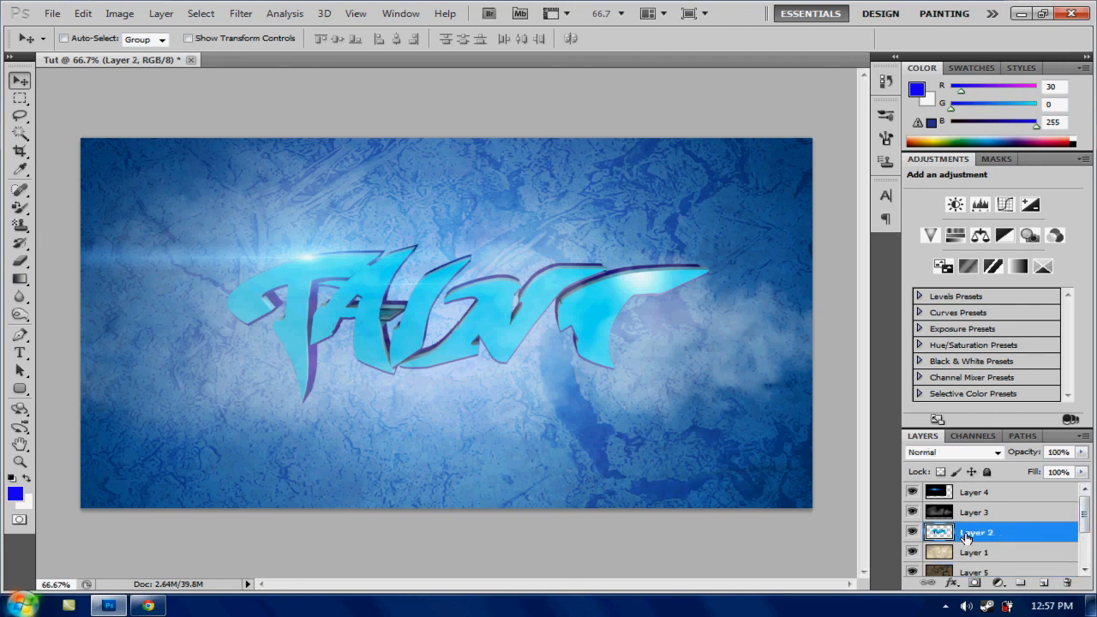
Step: Create a copy of the TAINT text layer (Layer 2) via Duplicate Layer
right_click(976, 532)
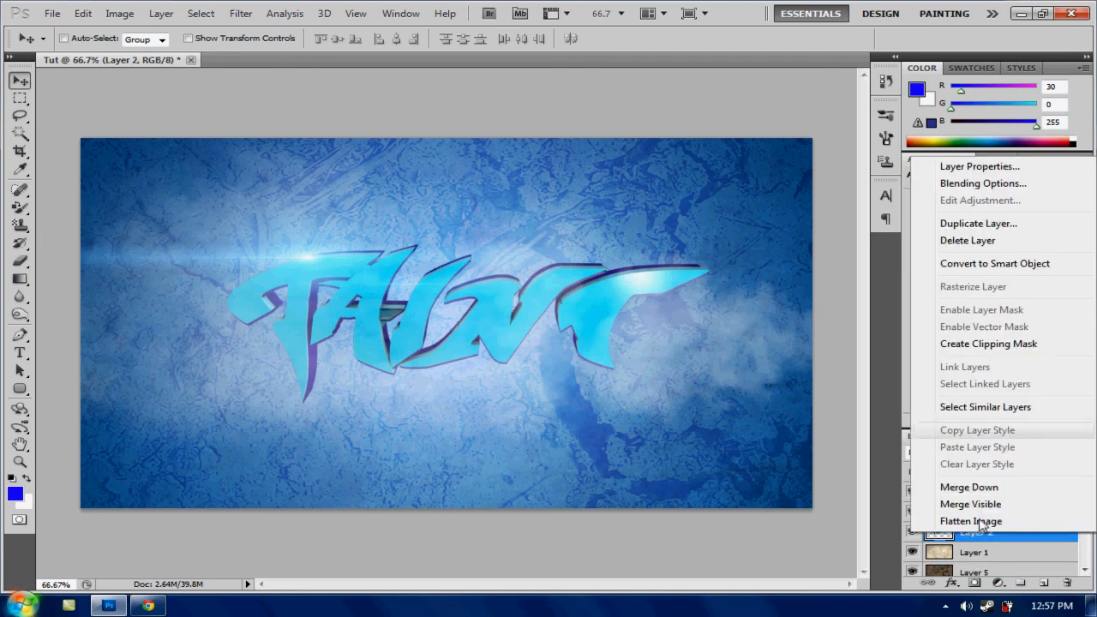
click(977, 223)
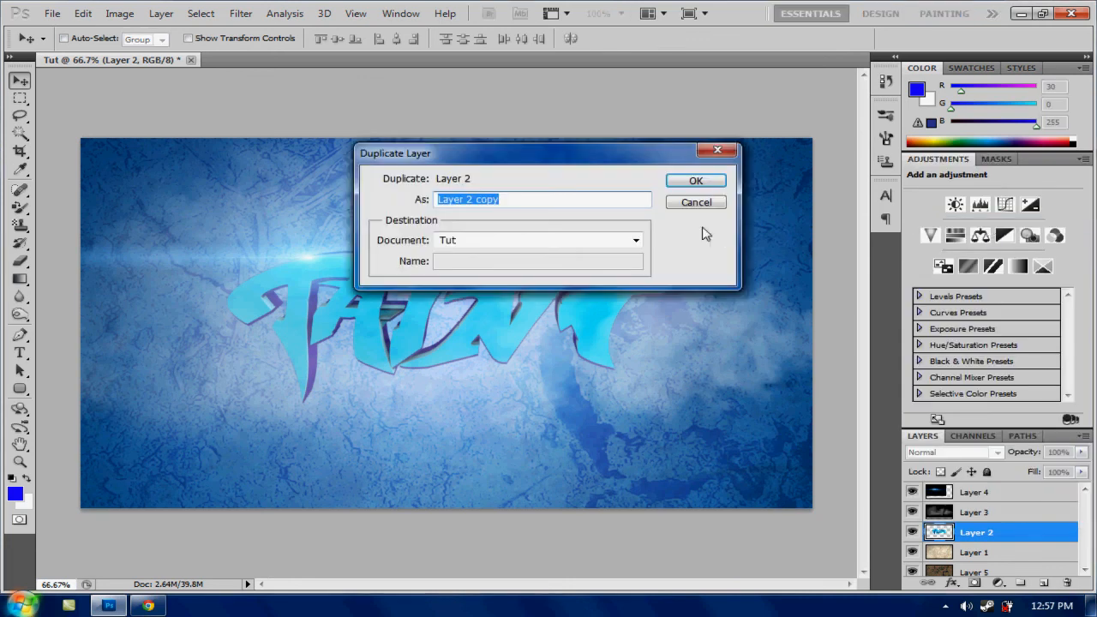
click(696, 180)
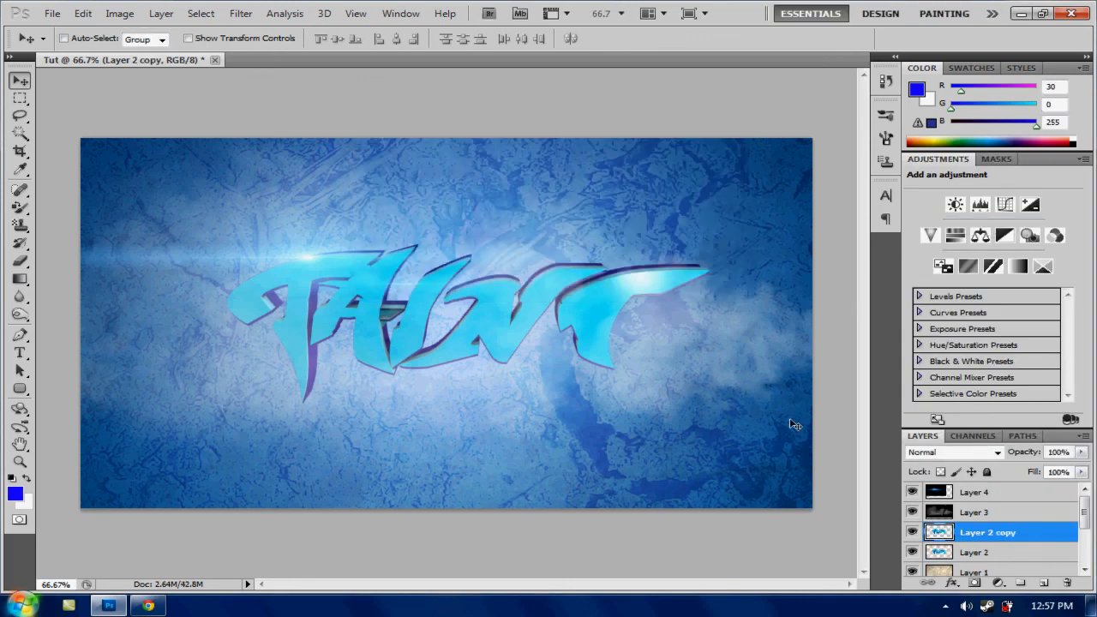